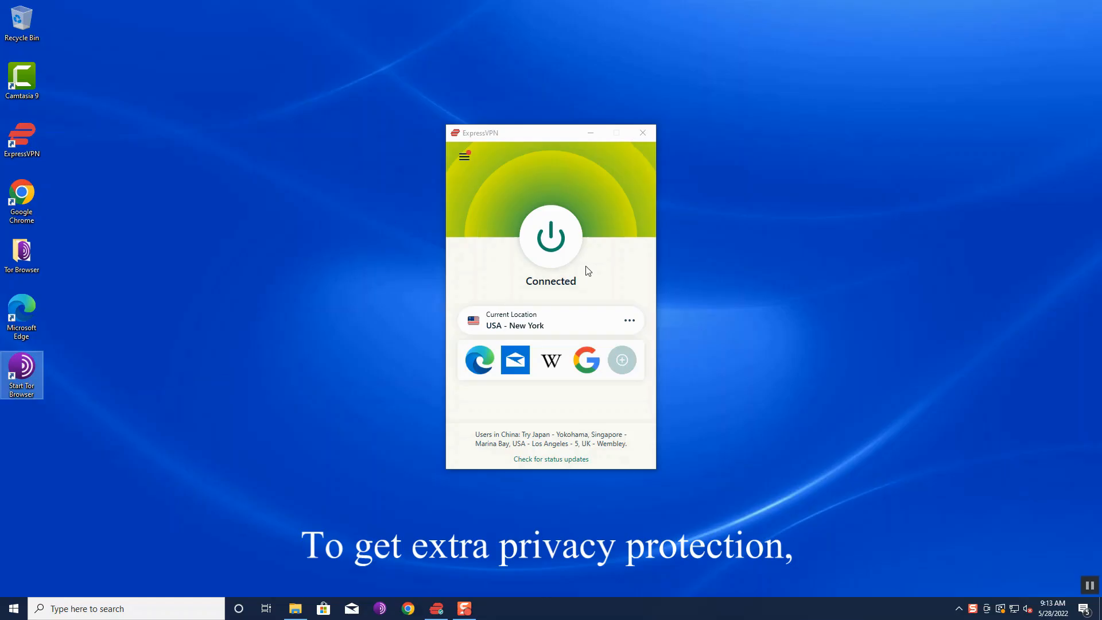
mouse_move(373, 274)
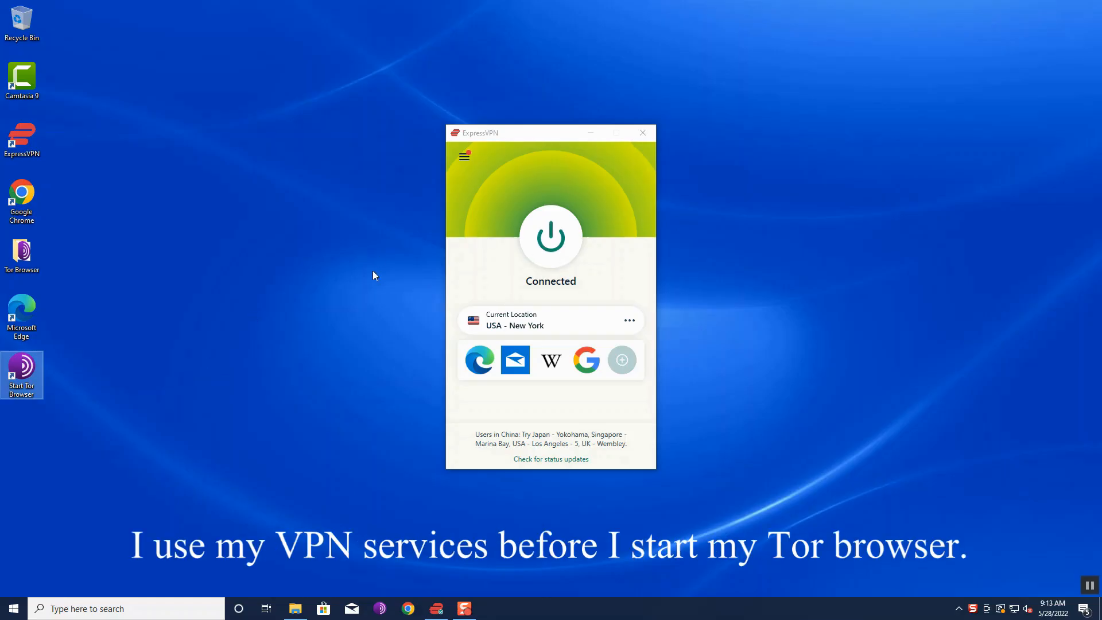
mouse_move(497, 198)
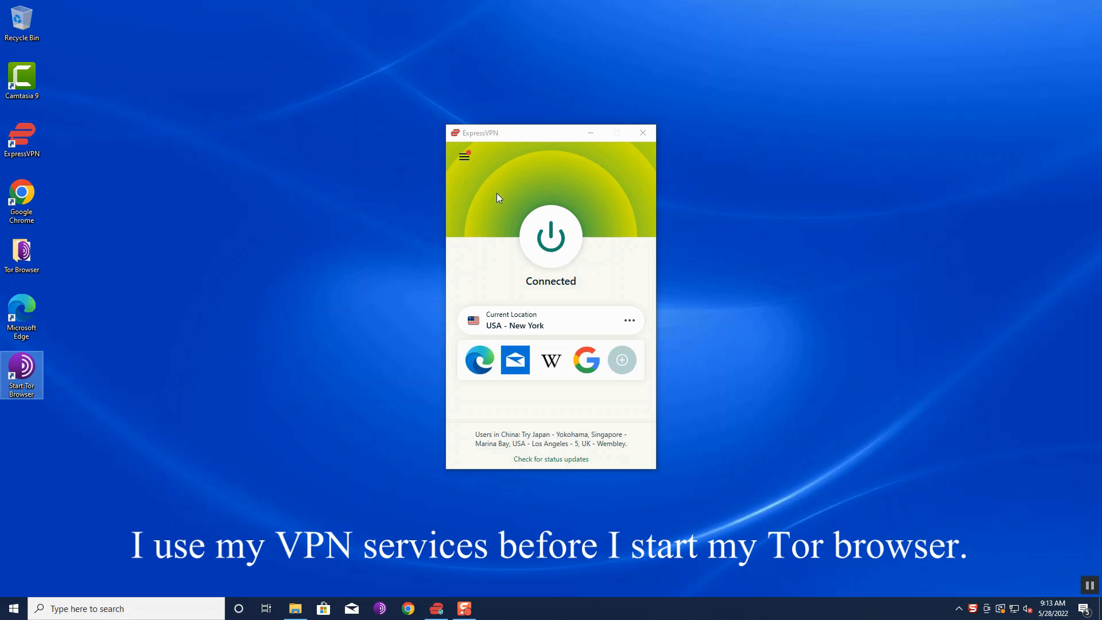
mouse_move(566, 283)
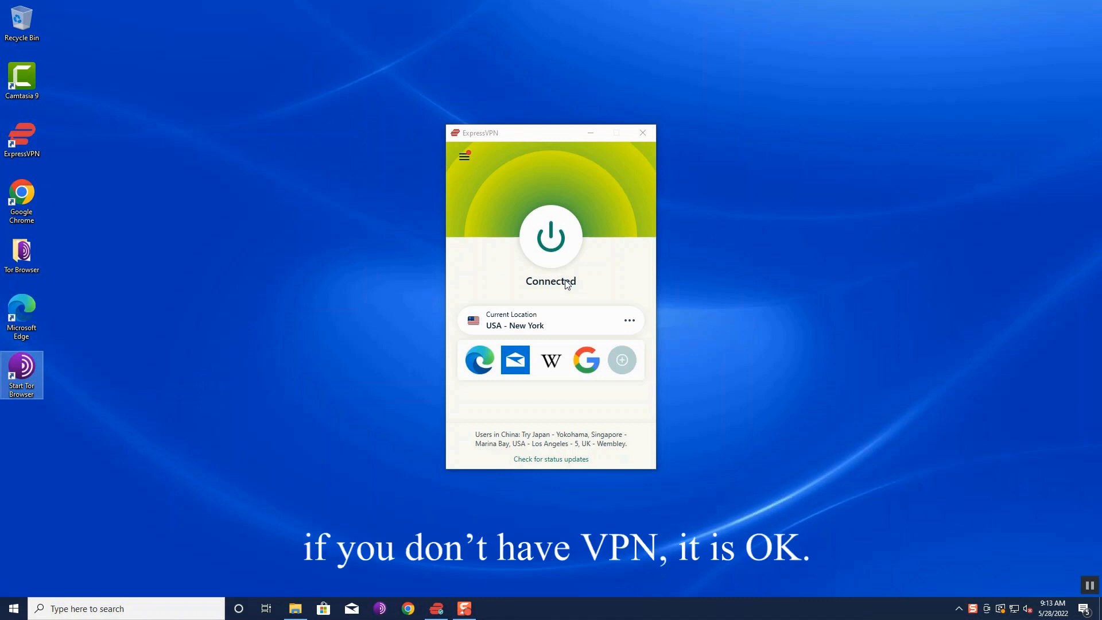
mouse_move(222, 375)
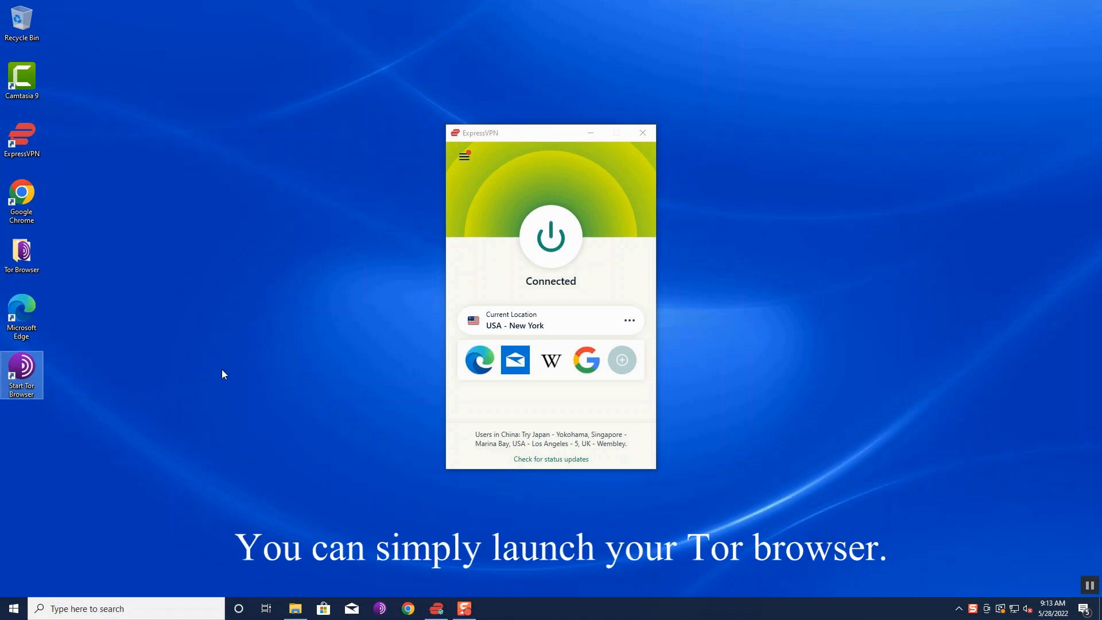
Launch Tor Browser from the desktop shortcut and maximize its window while it connects
double_click(22, 372)
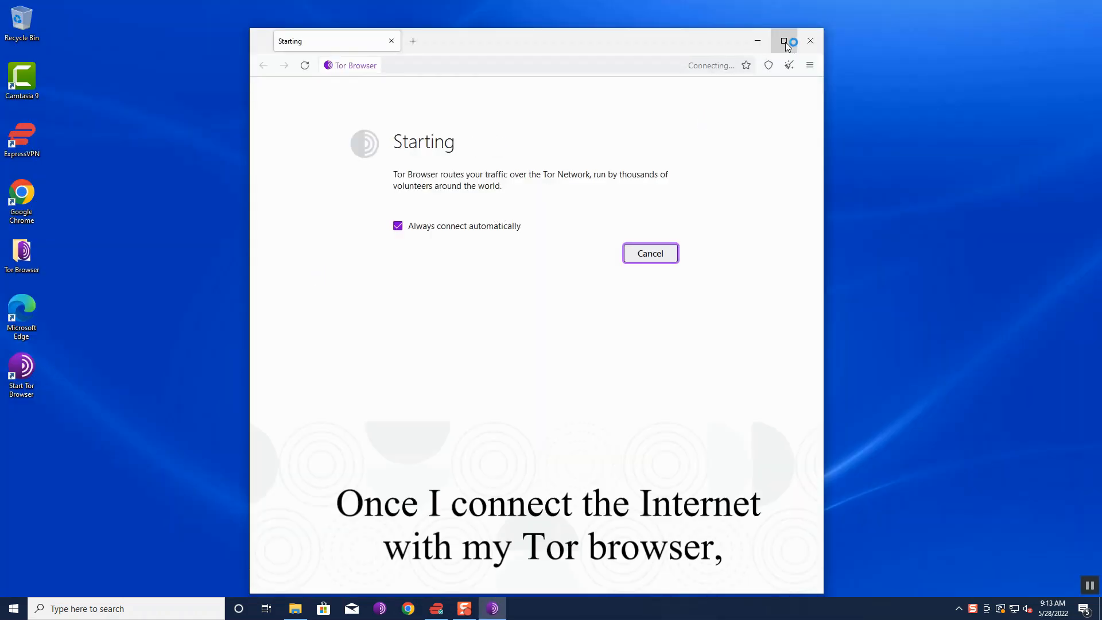
click(786, 40)
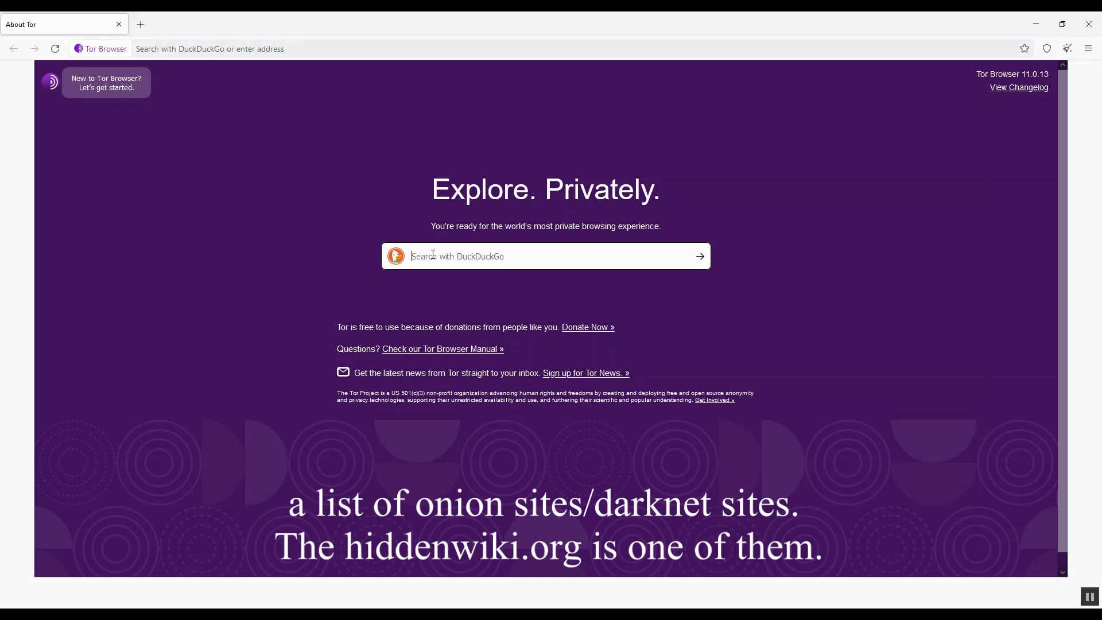
Search DuckDuckGo for 'hidden wiki' from the start page
text(hidden)
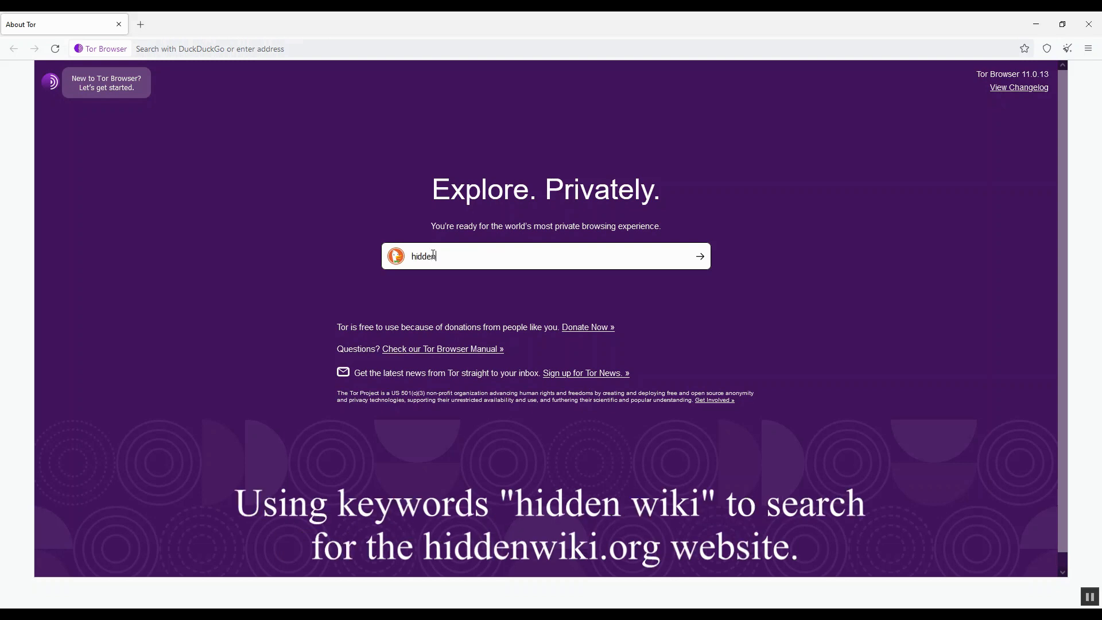
text(wiki)
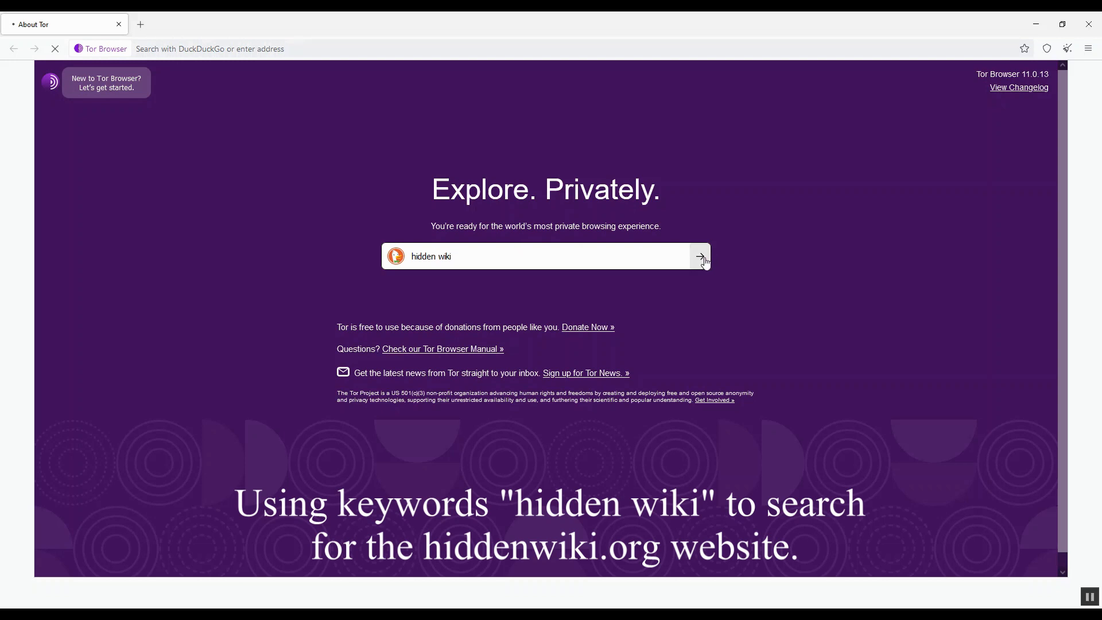
click(699, 256)
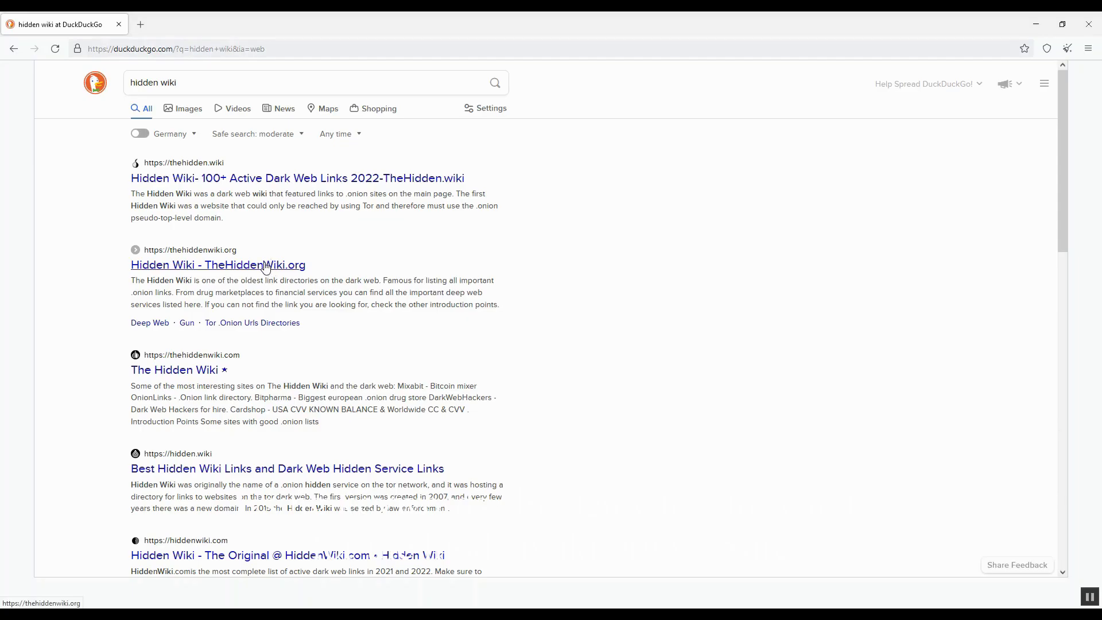
Open the TheHiddenWiki.org result and browse down and back up through its categorized onion link lists
click(218, 265)
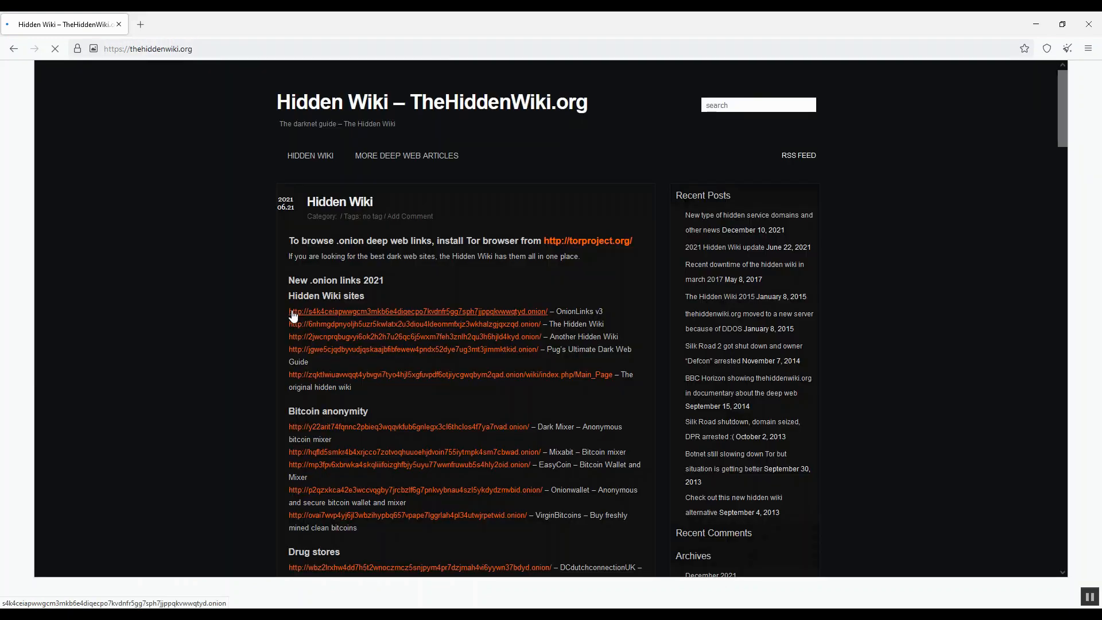
mouse_move(712, 320)
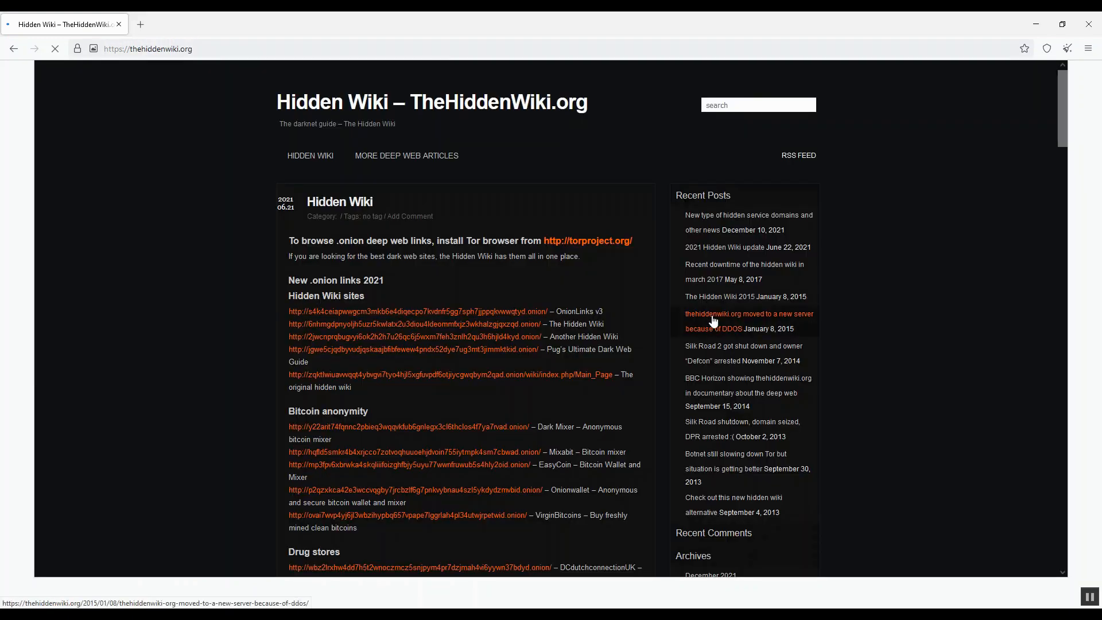
scroll(down, 3)
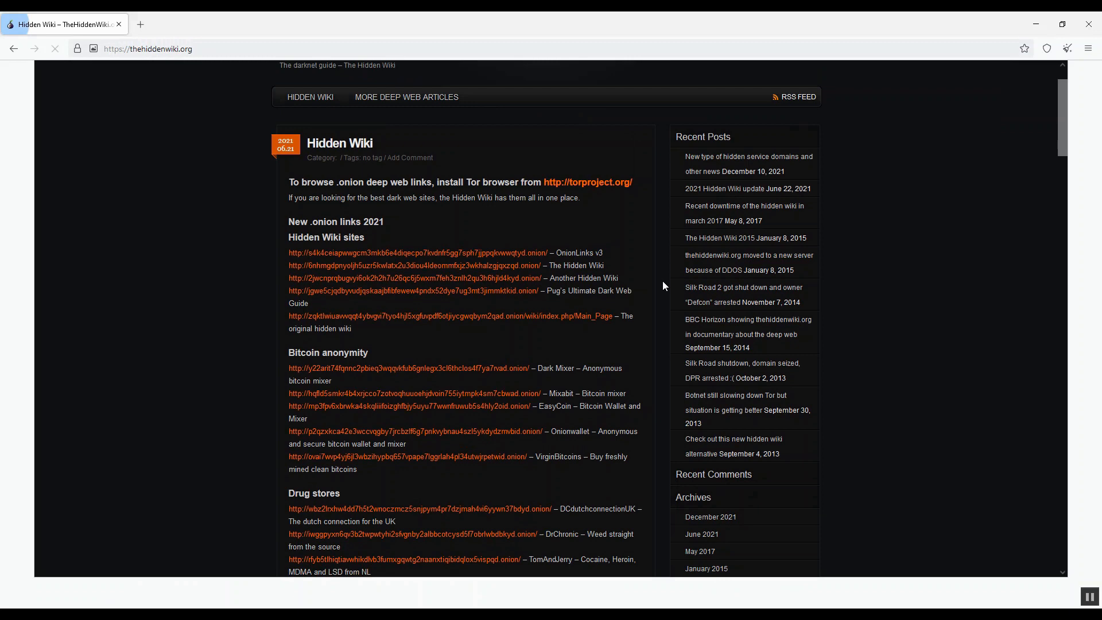
scroll(down, 3)
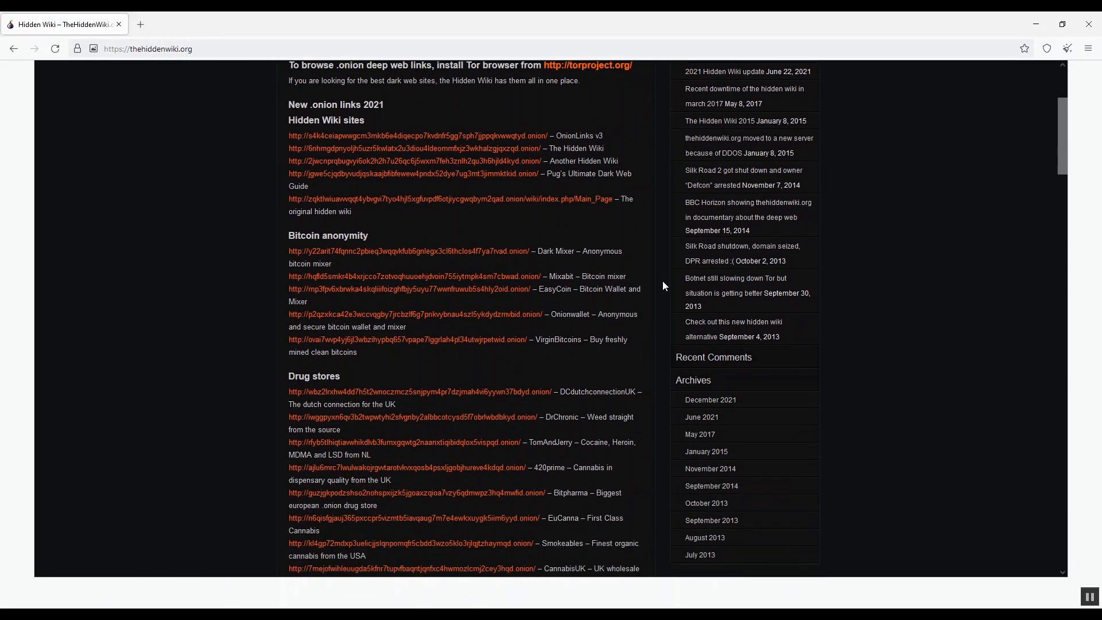
scroll(down, 3)
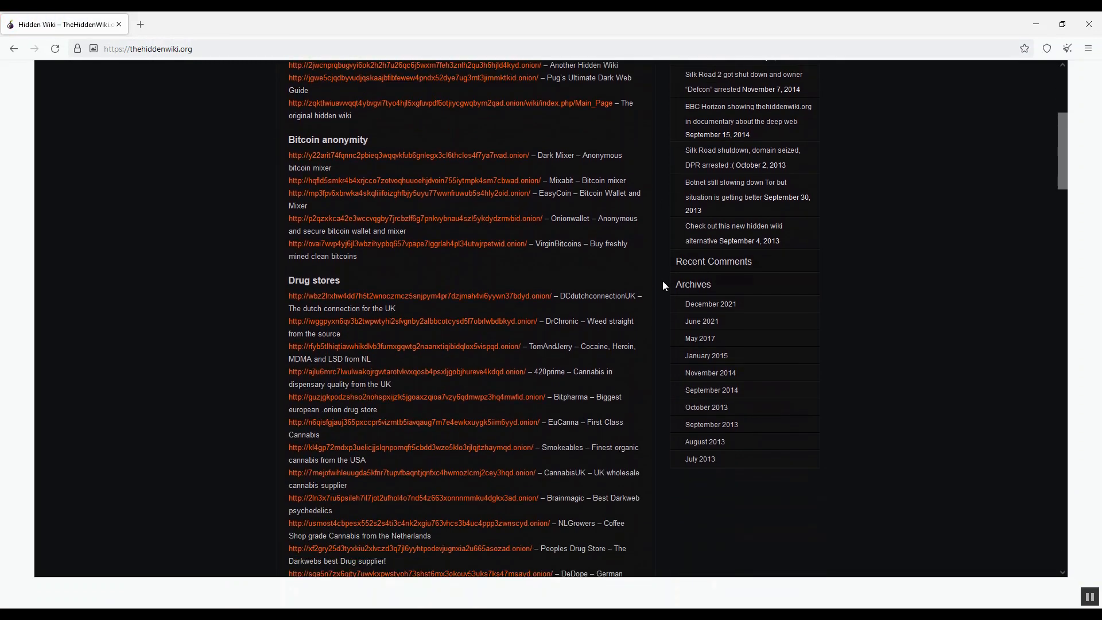
scroll(down, 3)
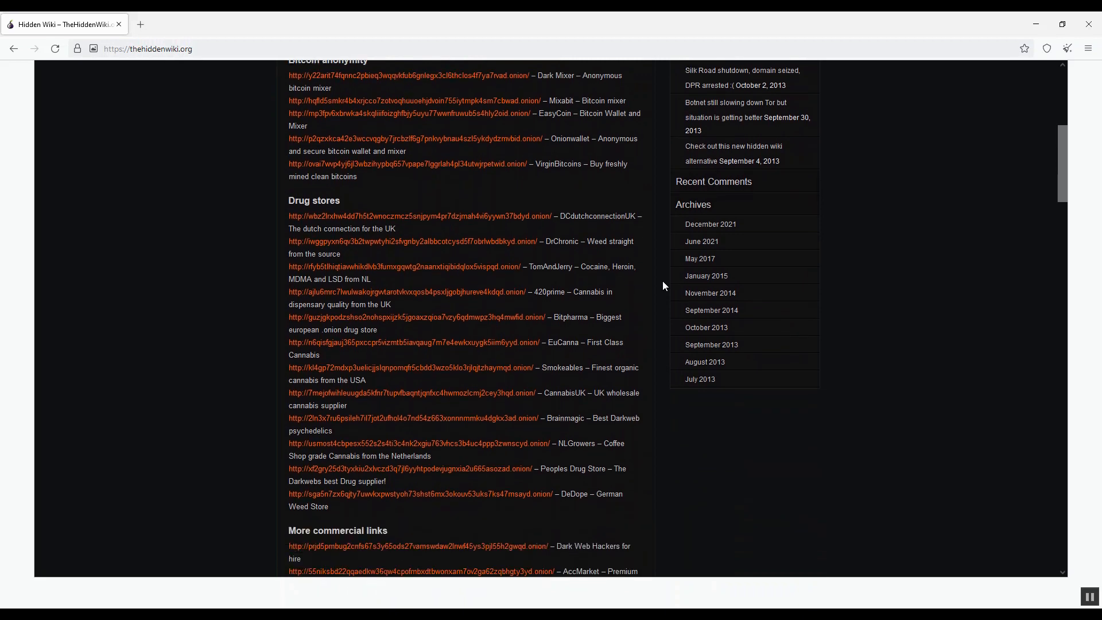
scroll(down, 3)
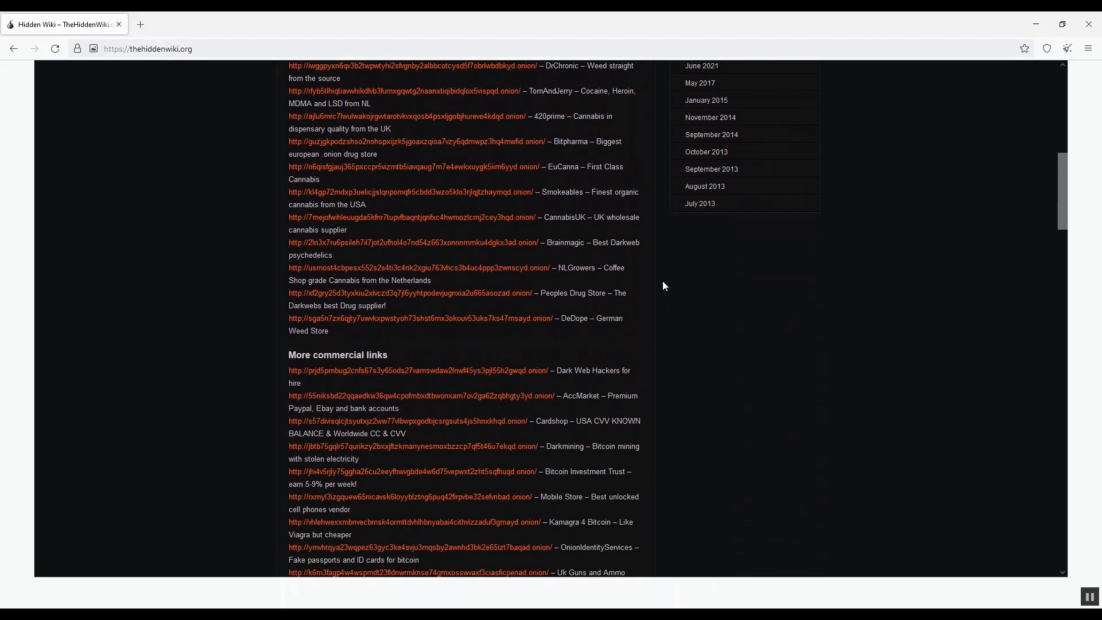
scroll(down, 3)
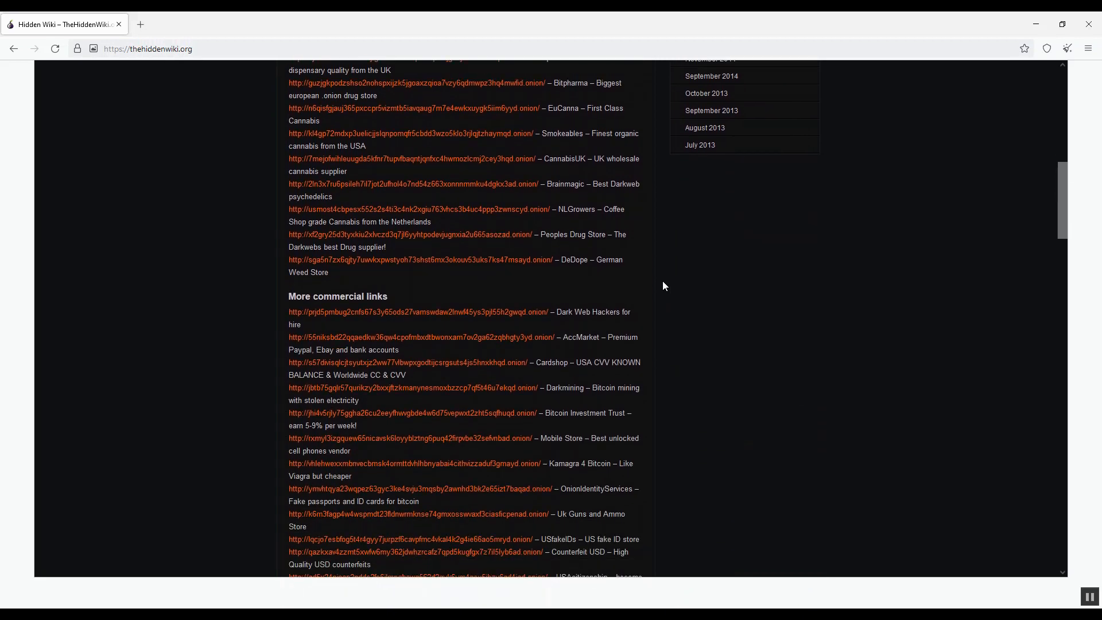
scroll(down, 3)
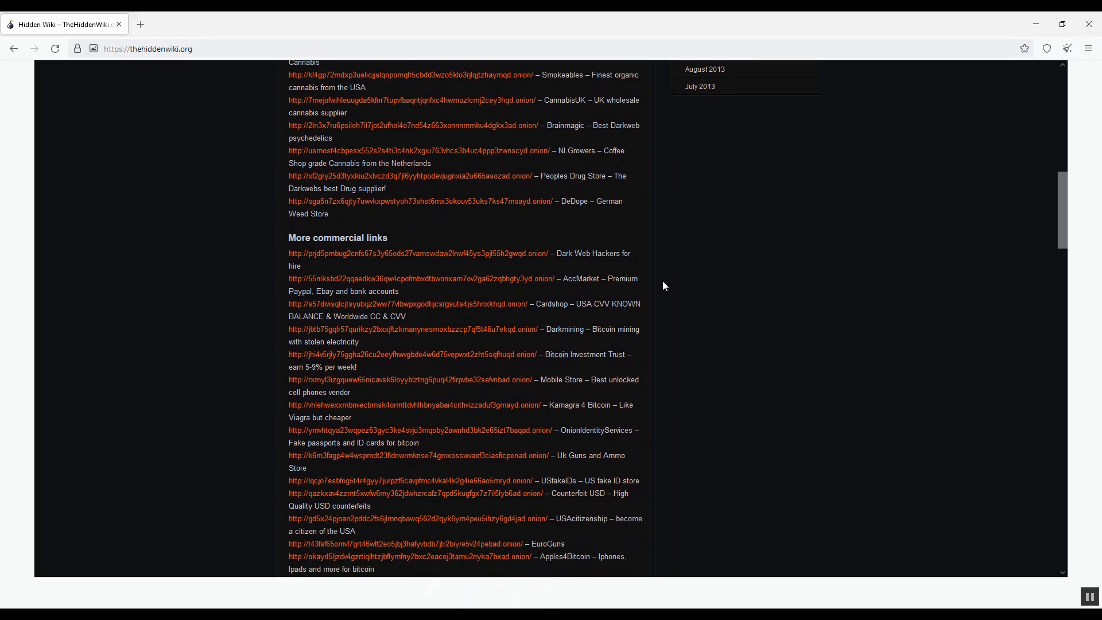
scroll(down, 3)
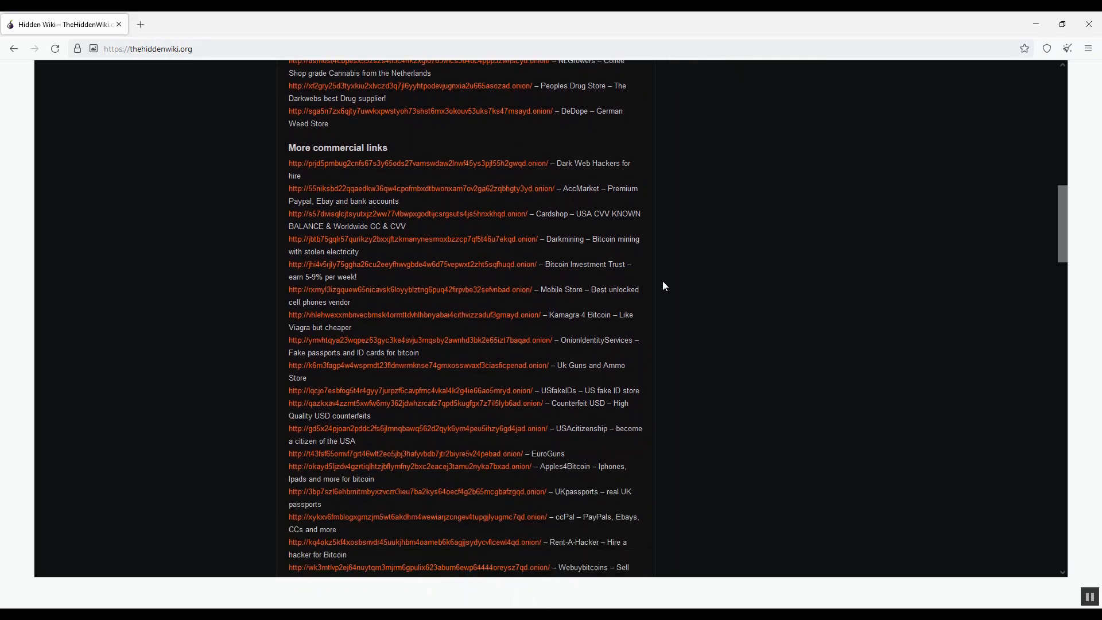
scroll(down, 3)
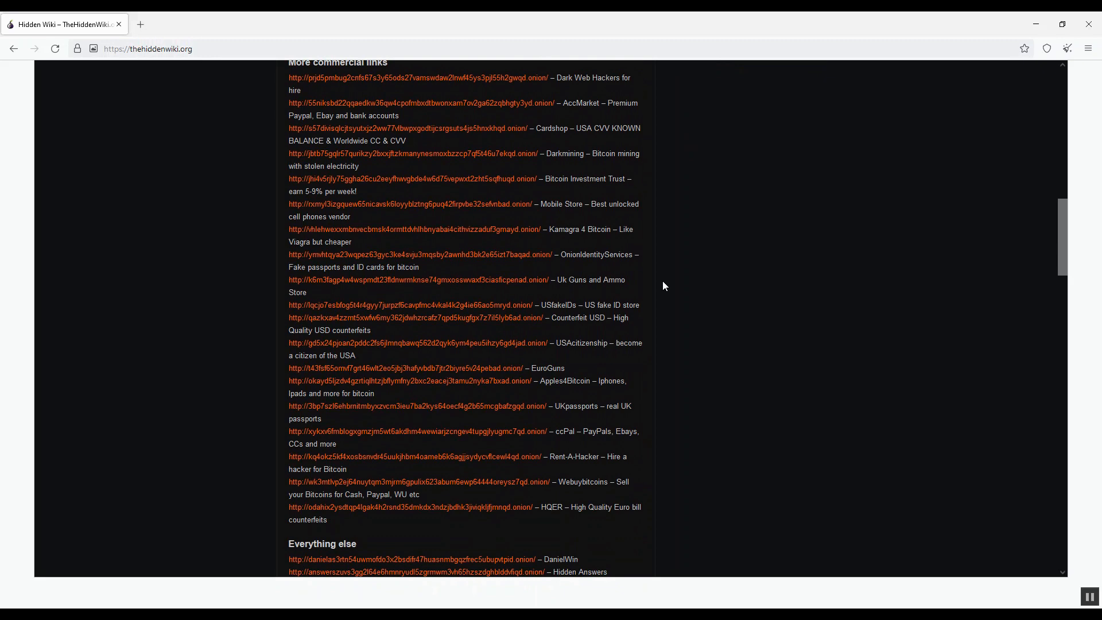
scroll(down, 3)
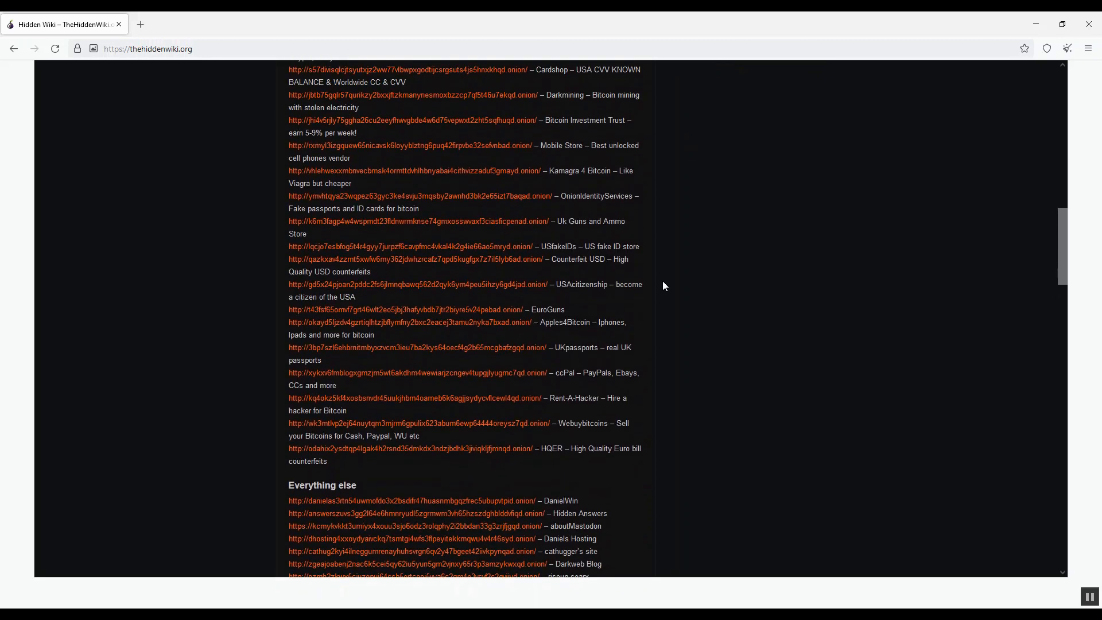
scroll(up, 3)
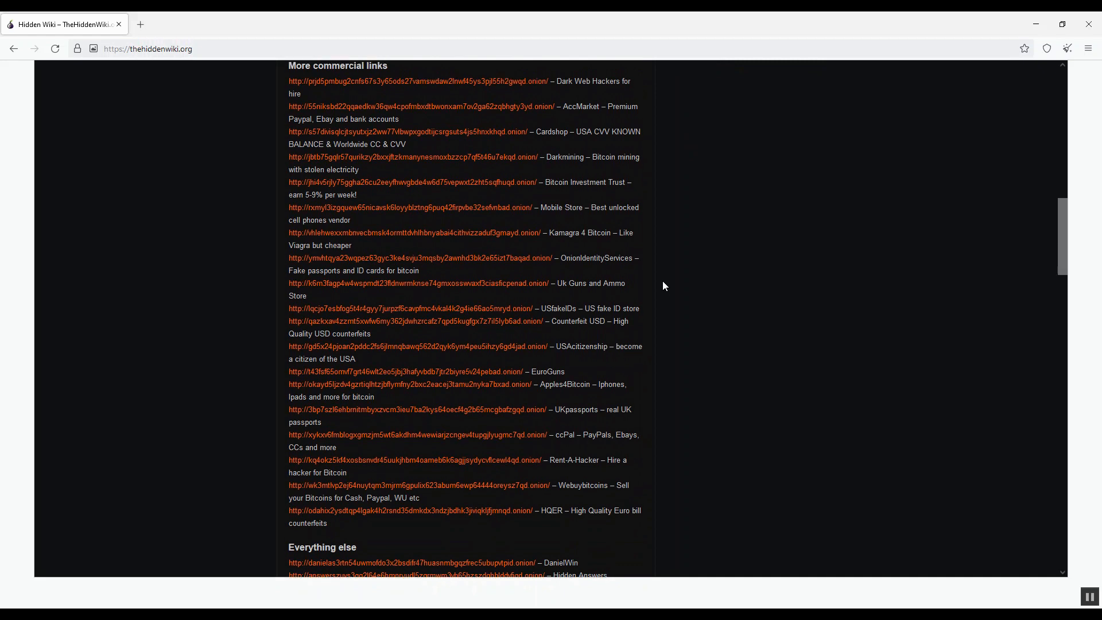
scroll(up, 3)
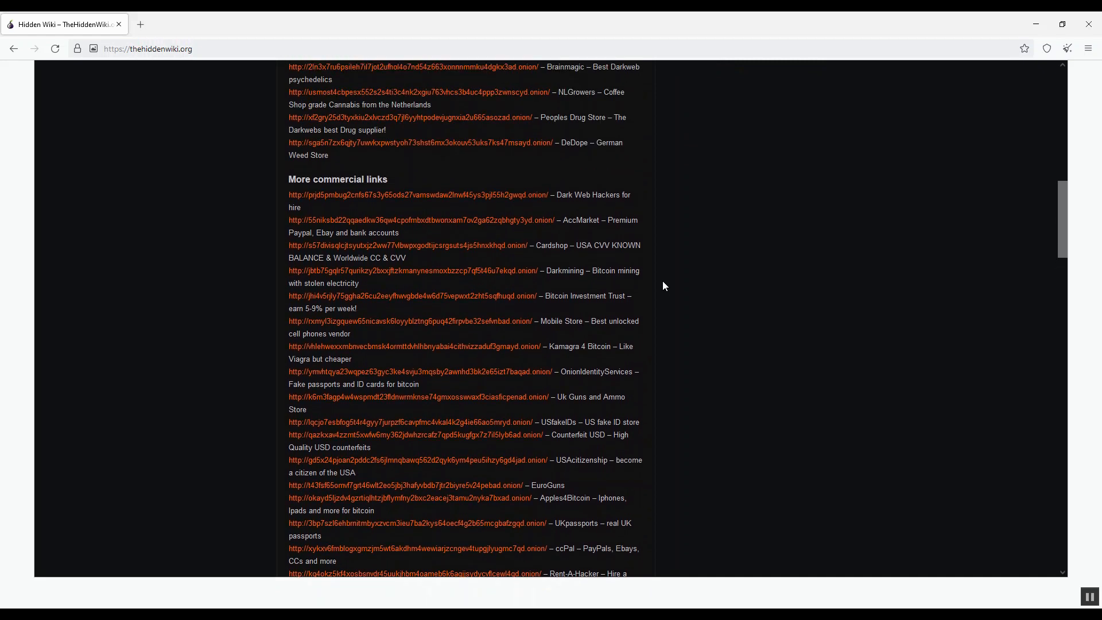
scroll(up, 3)
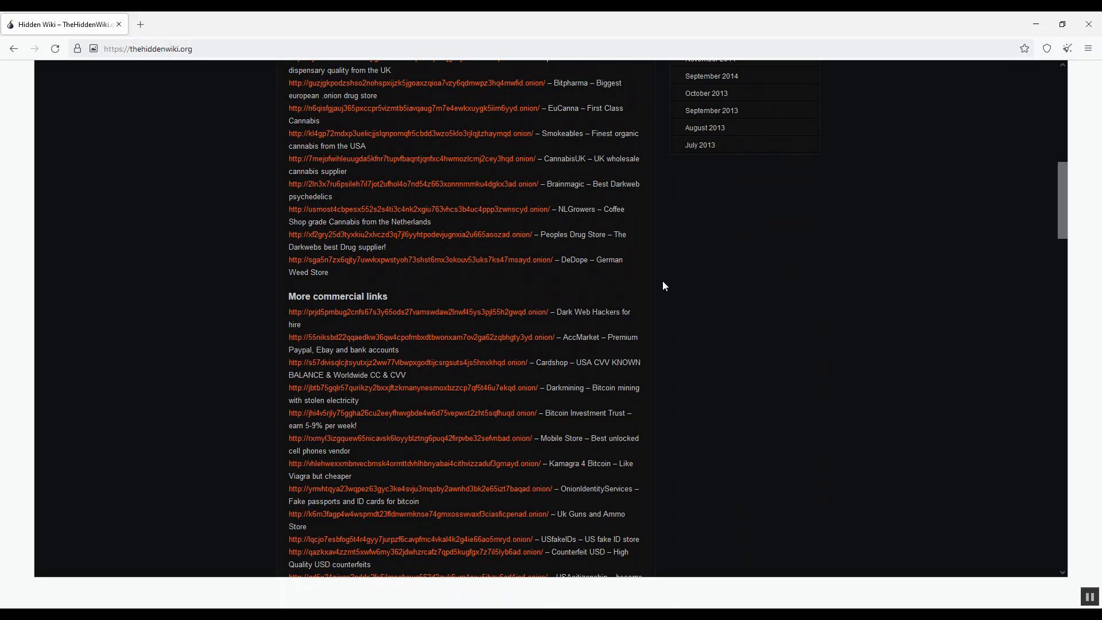
scroll(up, 3)
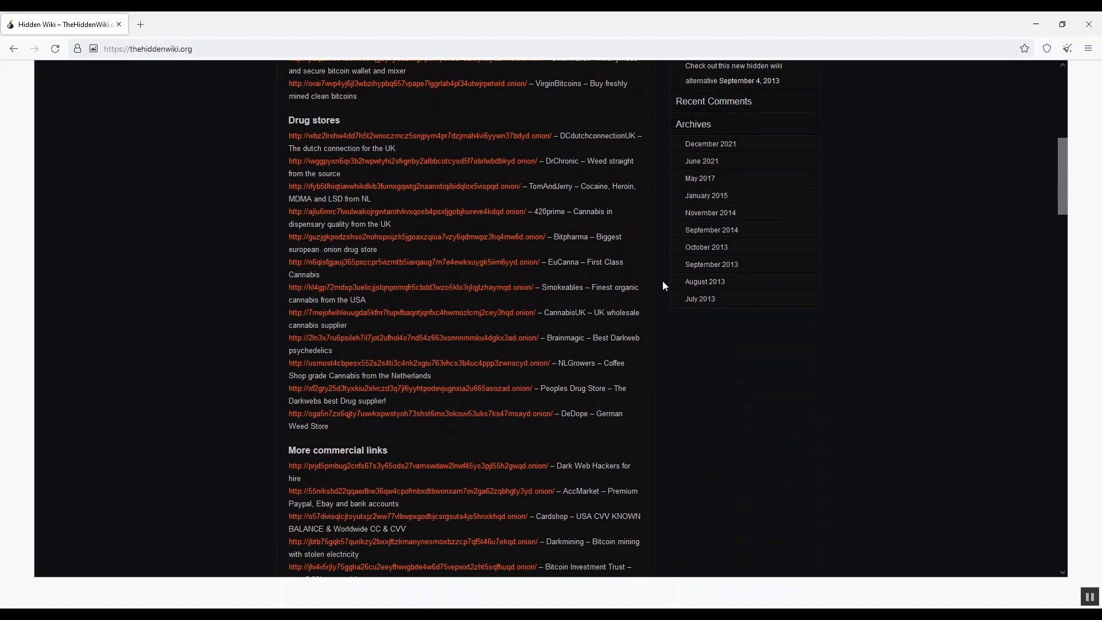
scroll(up, 3)
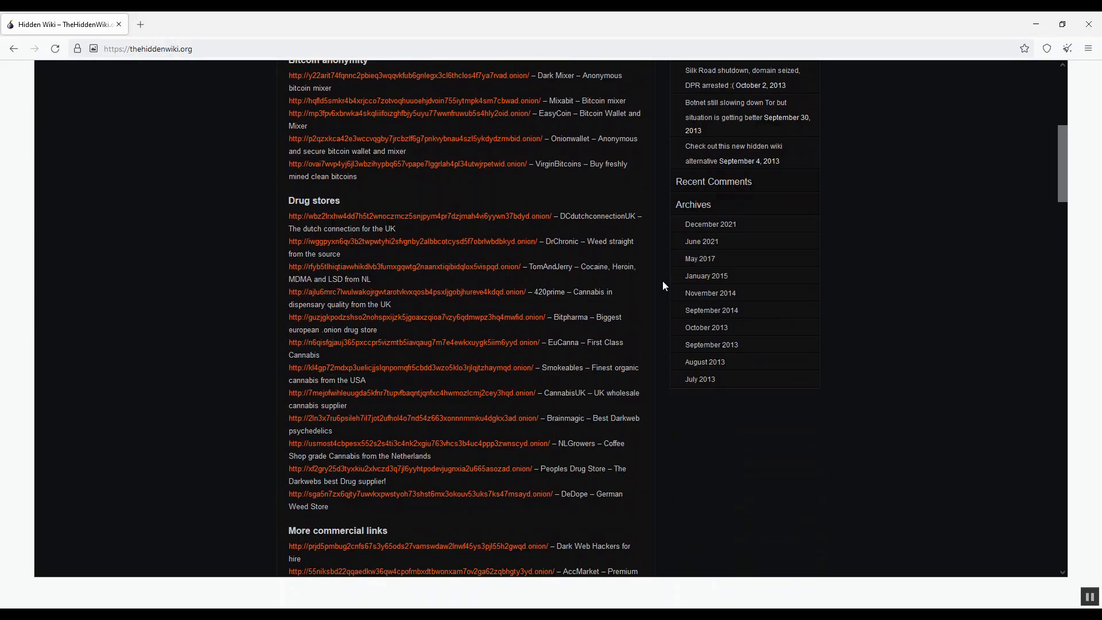
scroll(up, 3)
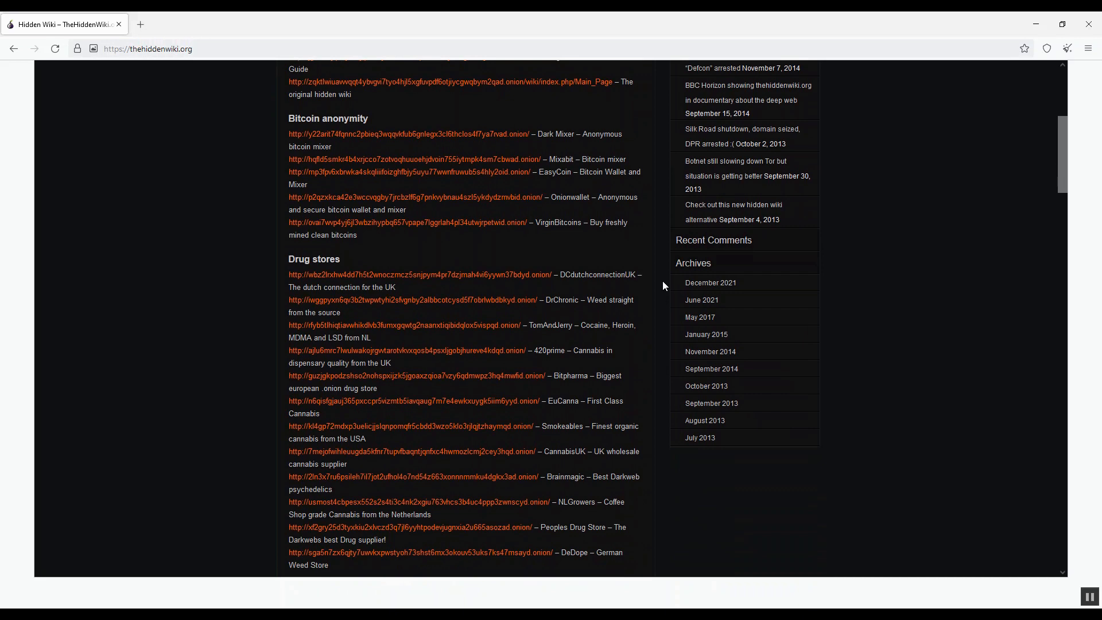
scroll(up, 3)
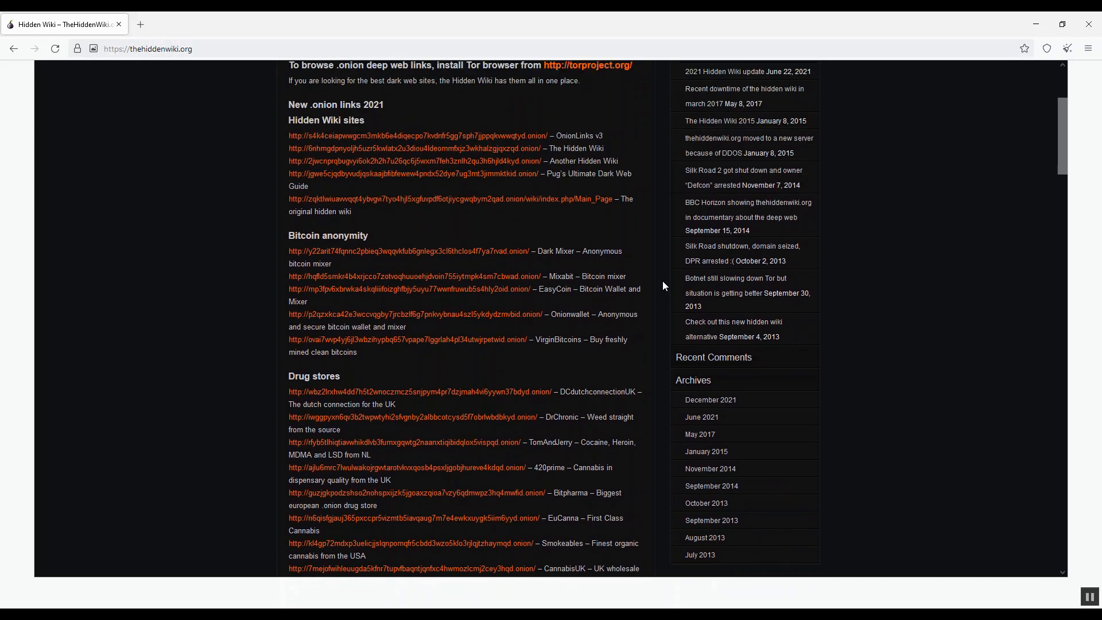
scroll(up, 3)
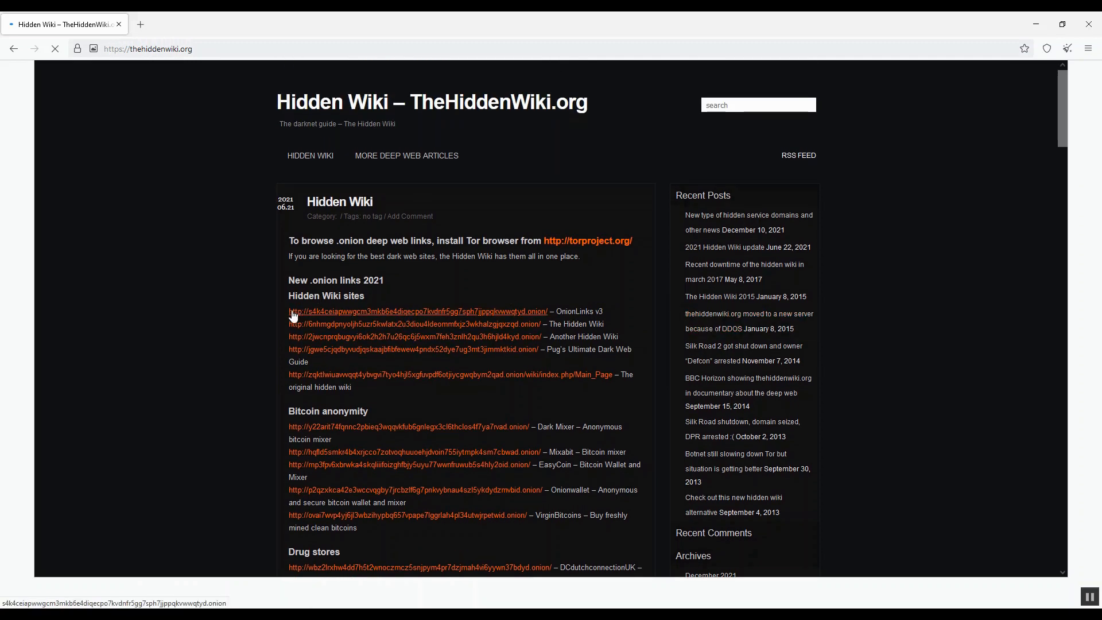
Scroll the Hidden Wiki down to the 'Everything else' list with ProPublica and Imperial Library
scroll(down, 3)
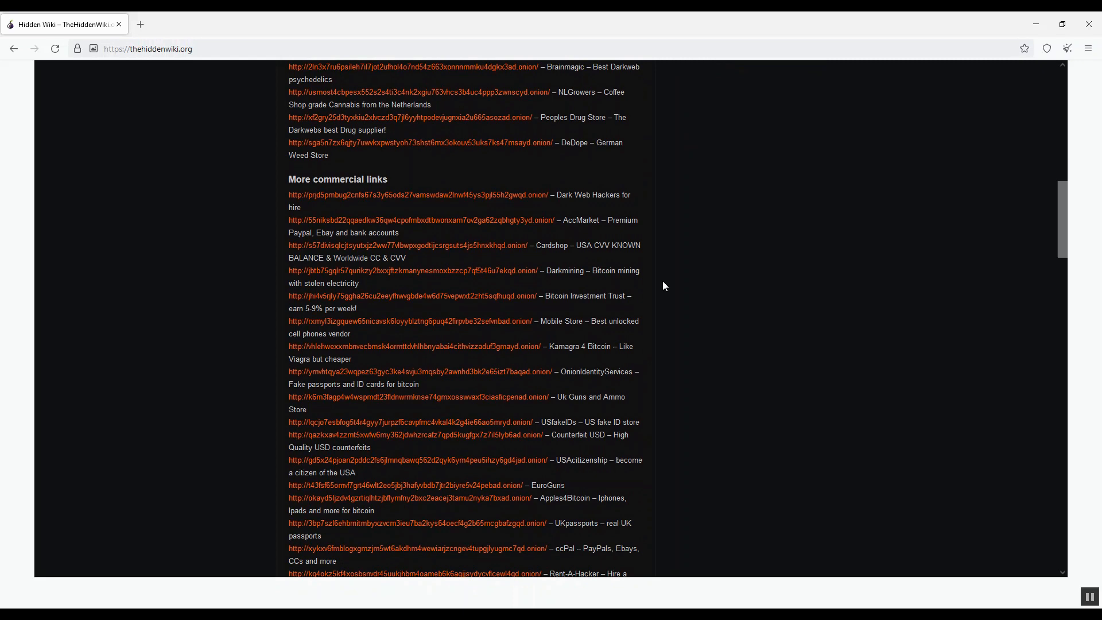
scroll(down, 3)
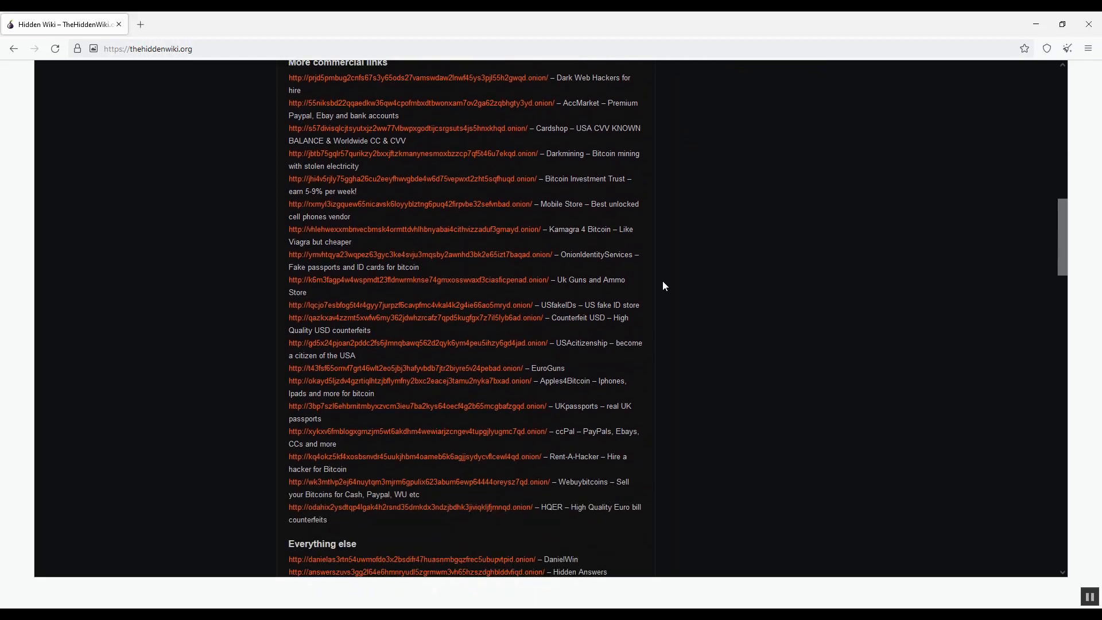
scroll(down, 3)
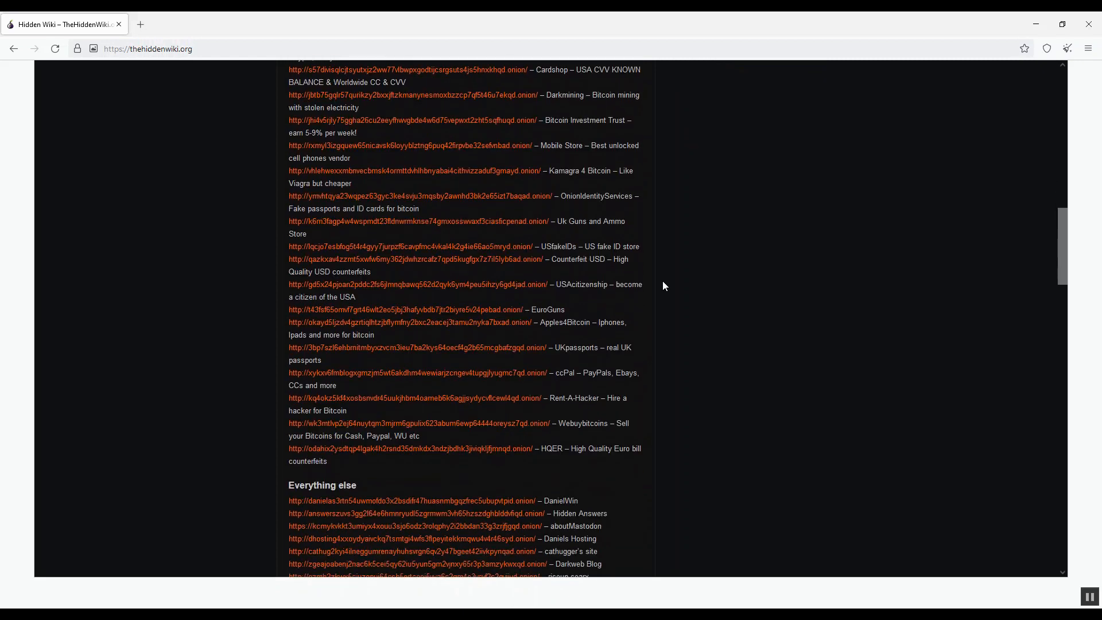
scroll(down, 3)
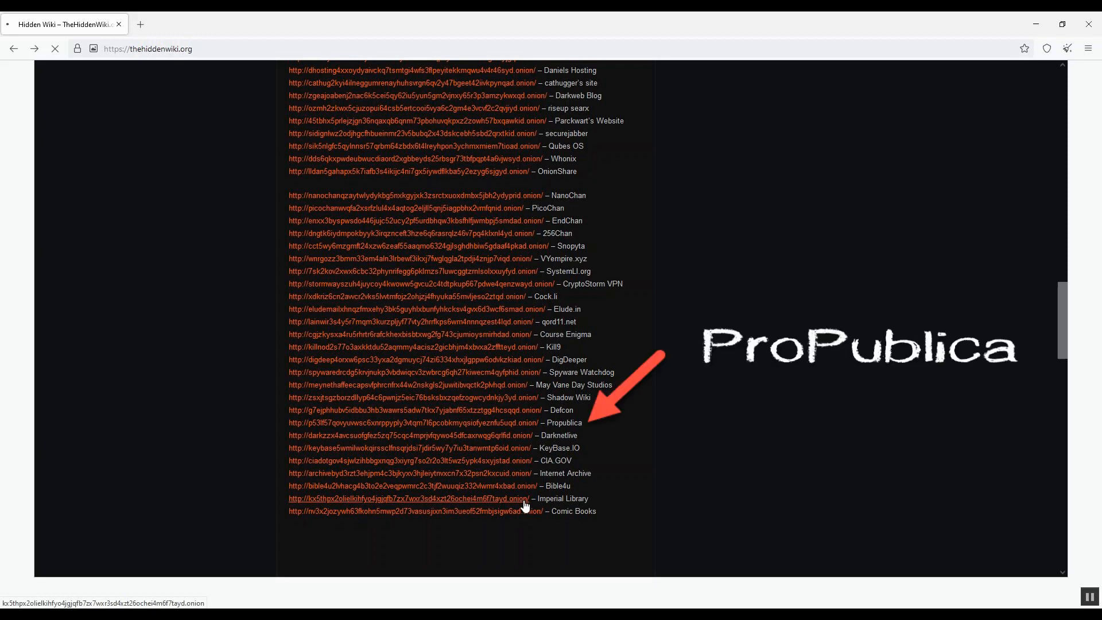
Open ProPublica's onion site and look through its top homepage stories
click(407, 423)
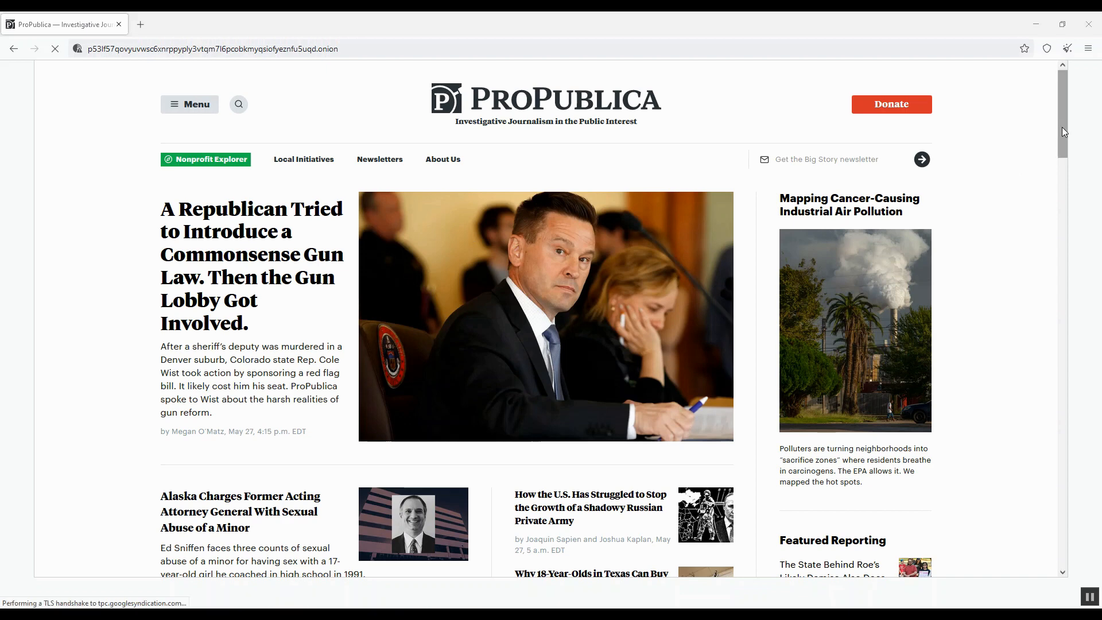
scroll(down, 3)
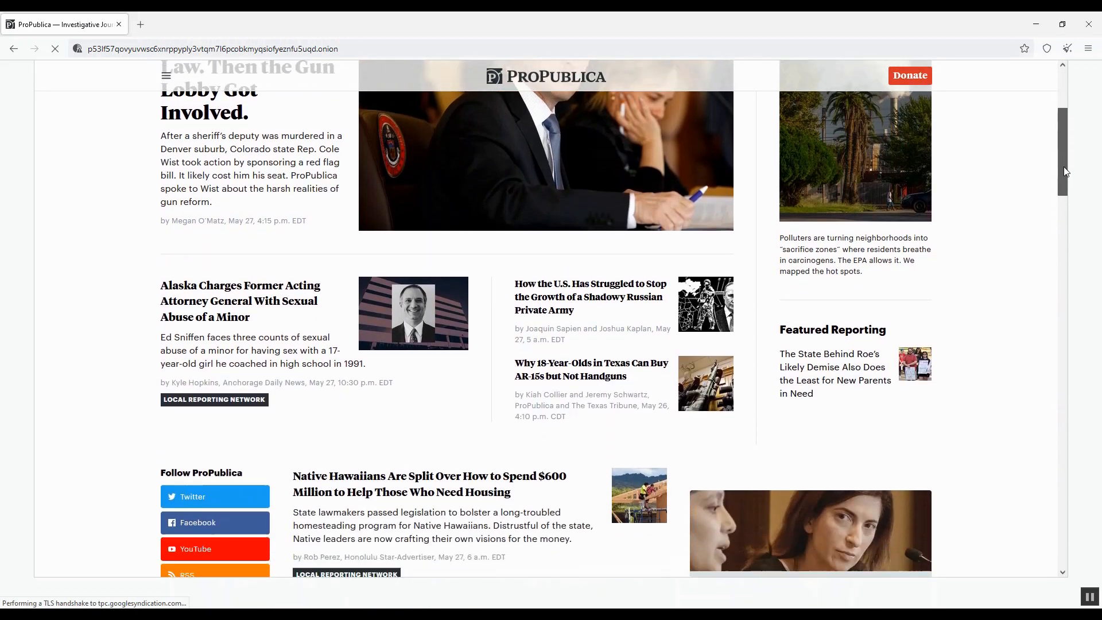
scroll(down, 3)
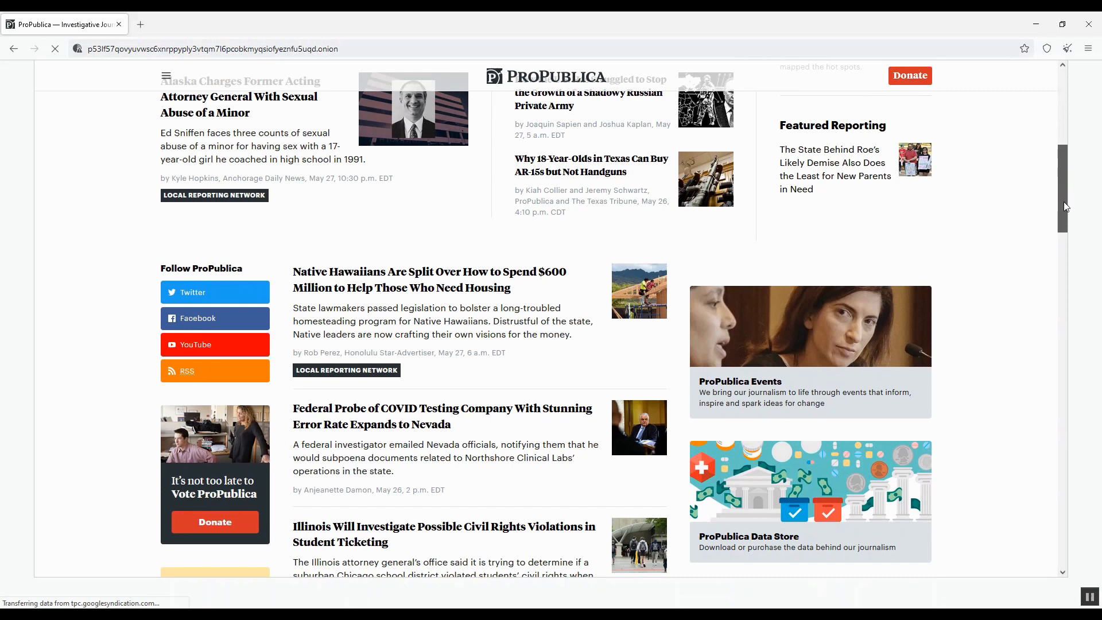
mouse_move(258, 345)
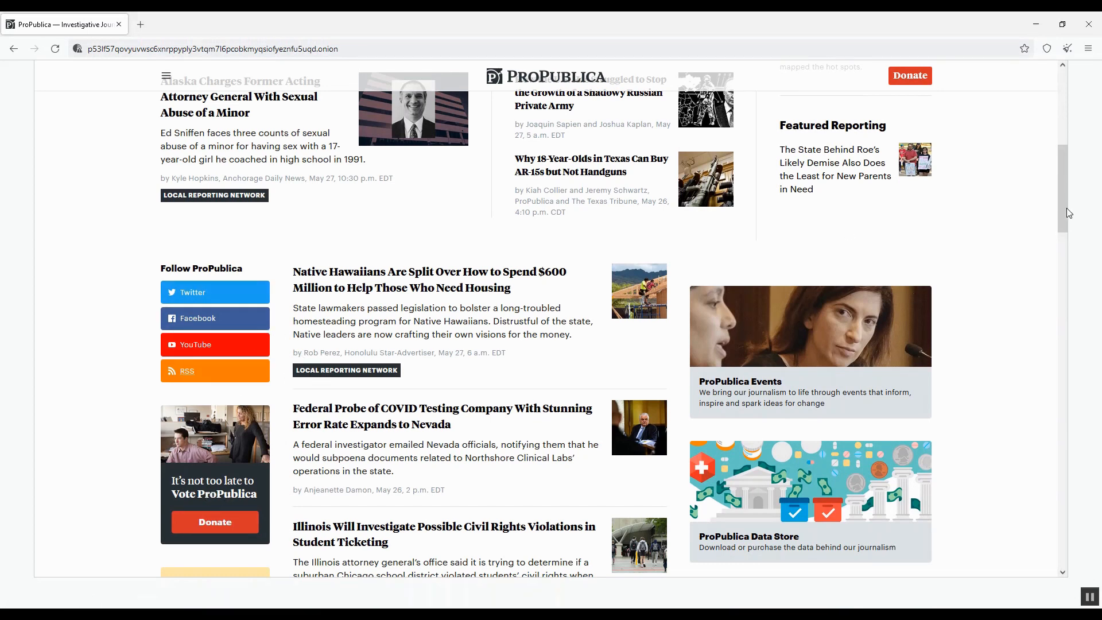
scroll(down, 3)
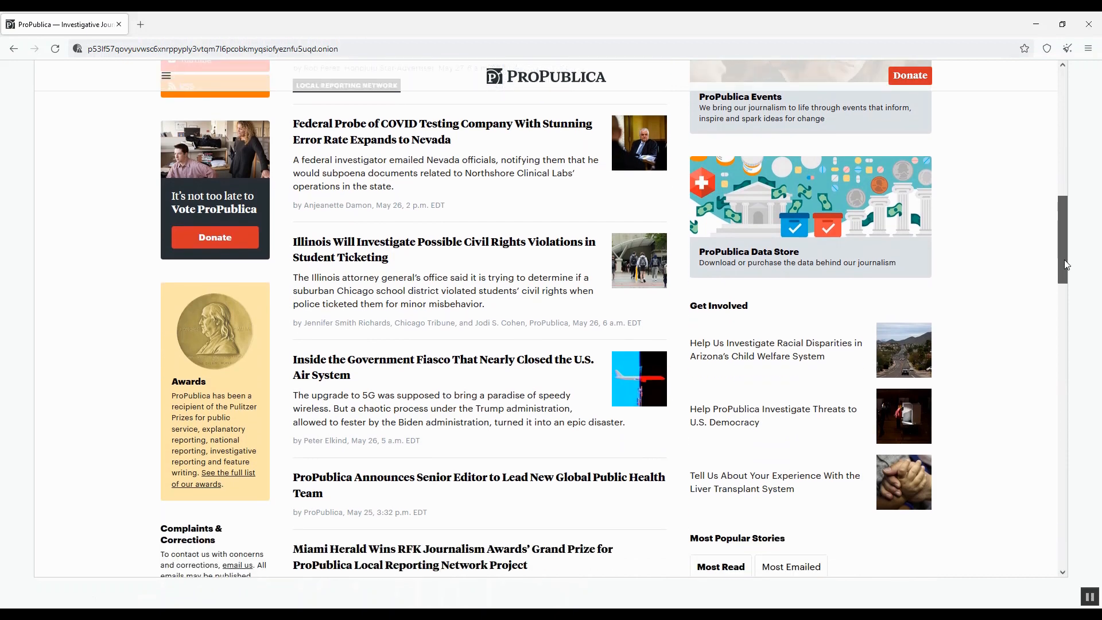
mouse_move(429, 387)
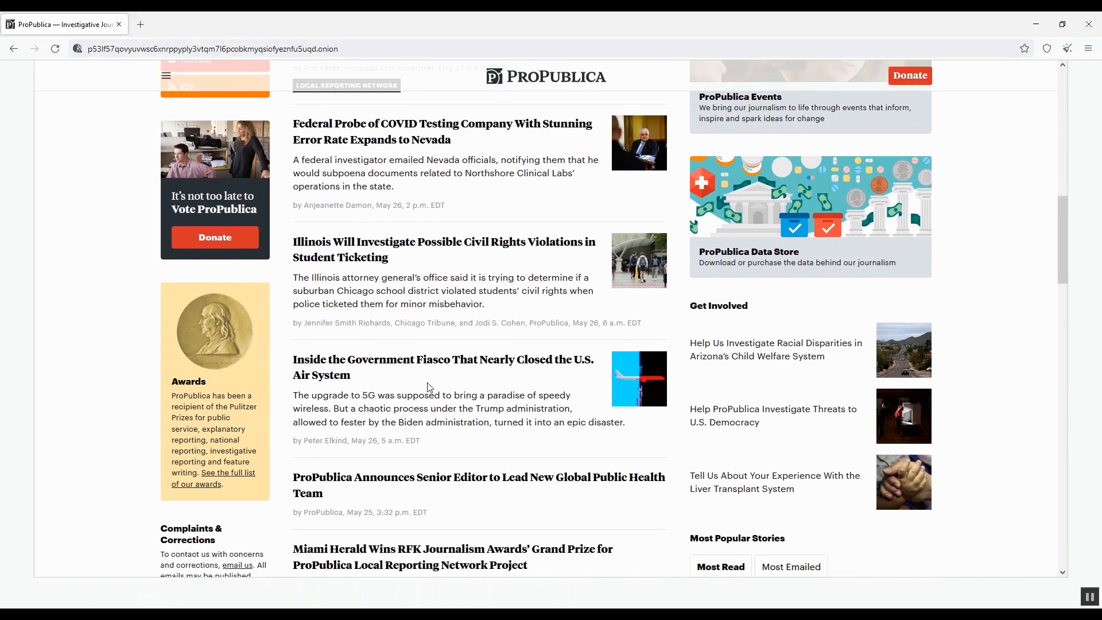
scroll(up, 3)
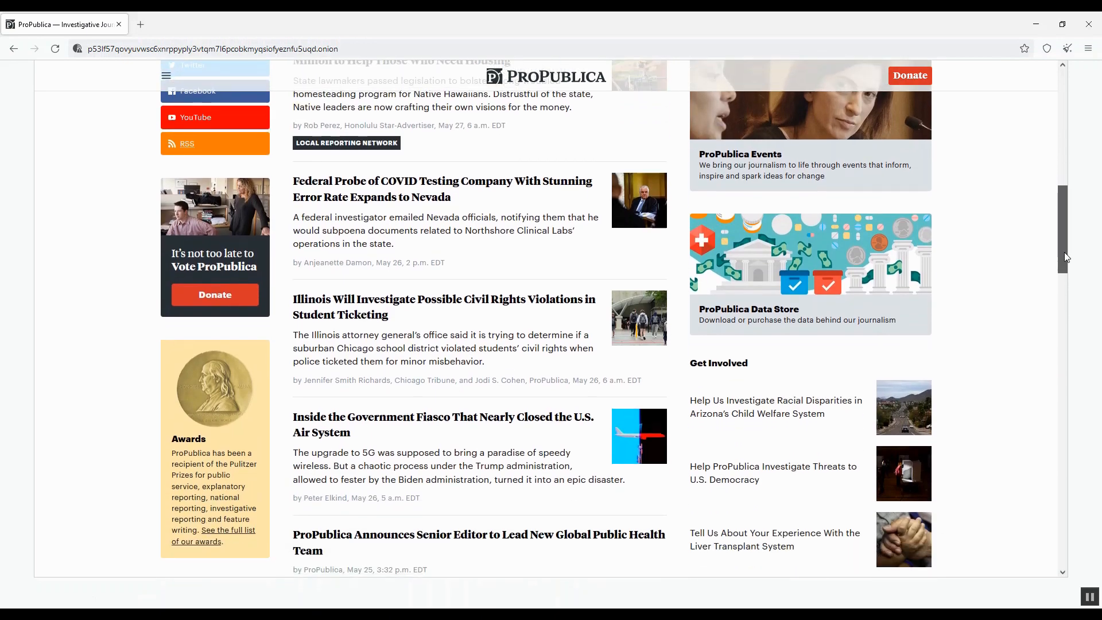
scroll(down, 3)
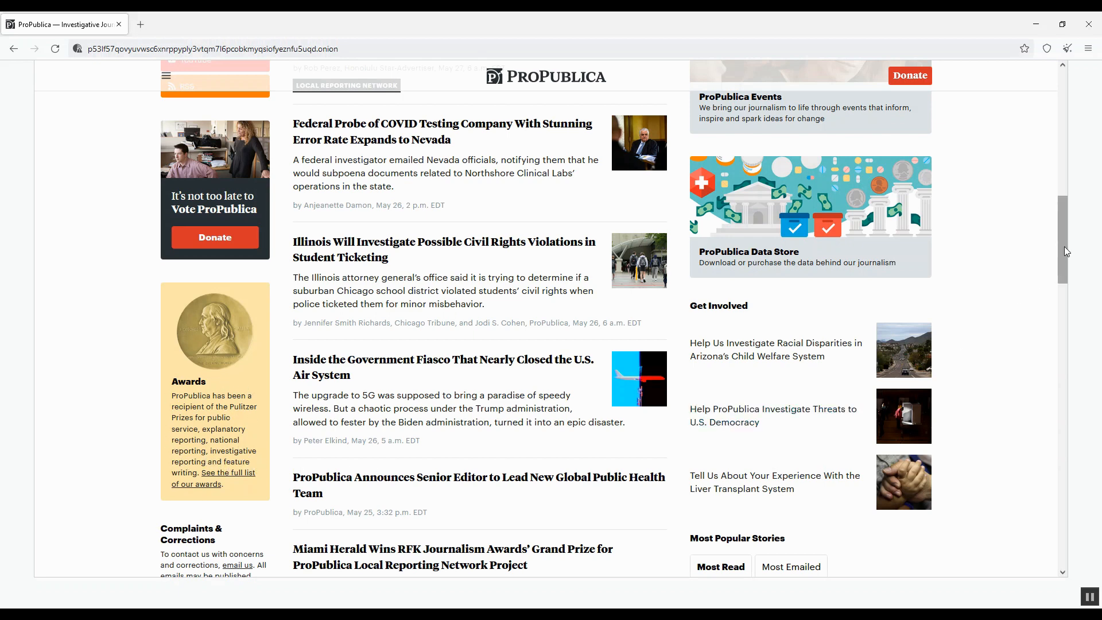
Continue down the ProPublica homepage to its footer
scroll(down, 3)
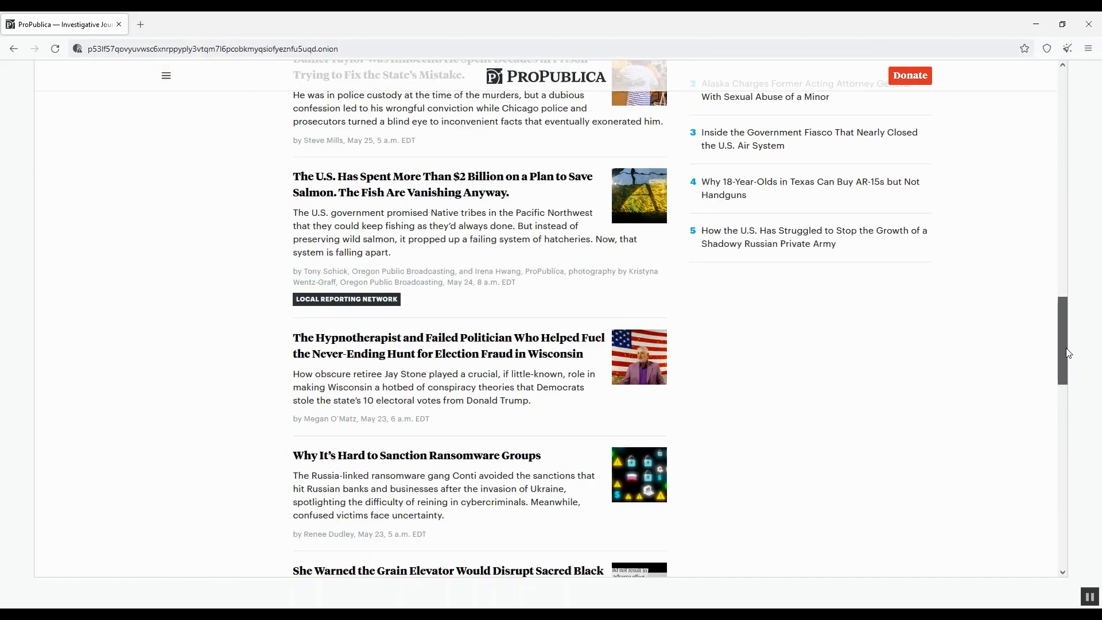
scroll(down, 3)
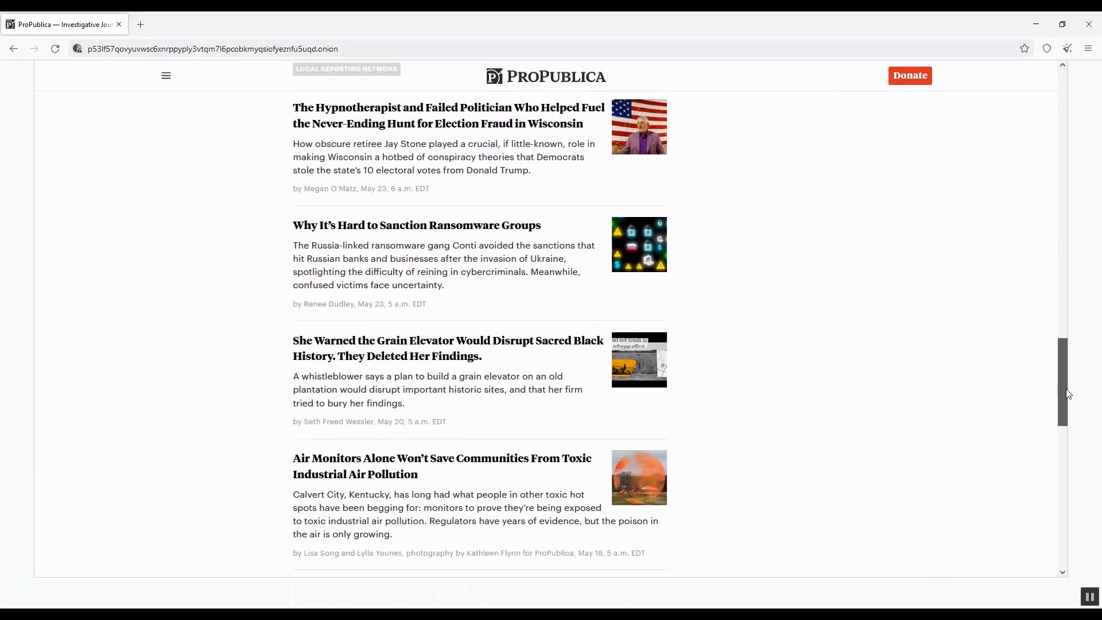
scroll(down, 3)
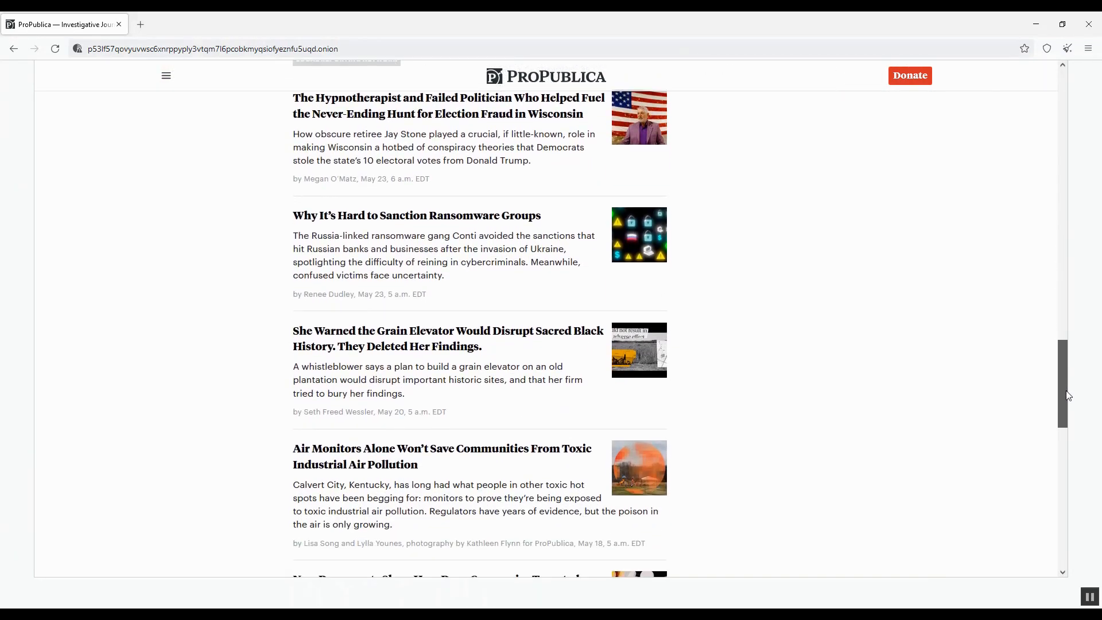
scroll(down, 3)
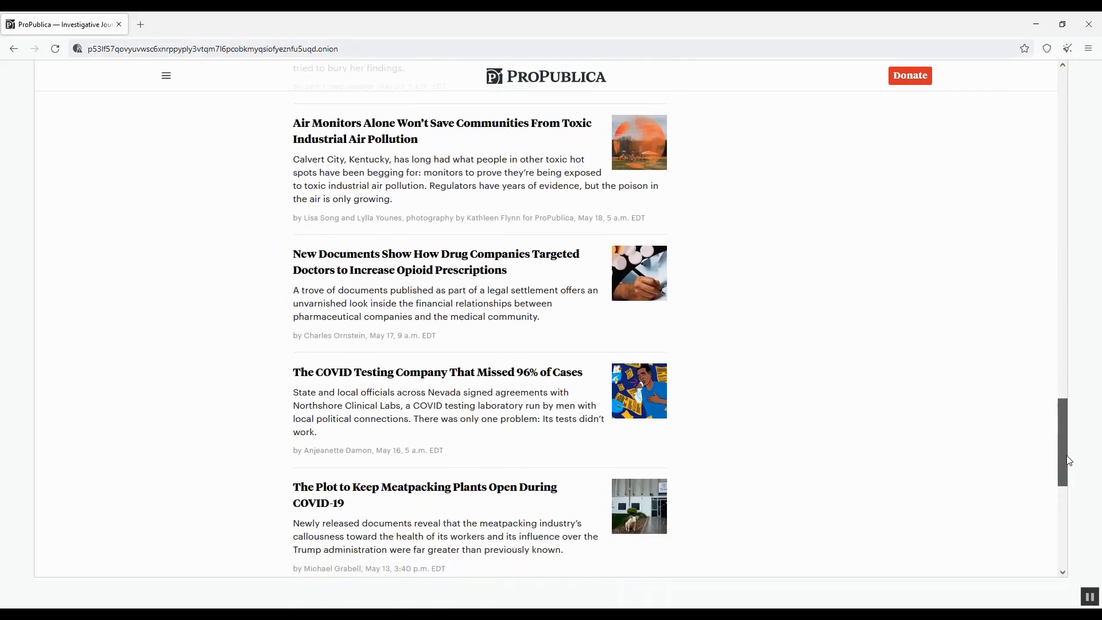
scroll(down, 3)
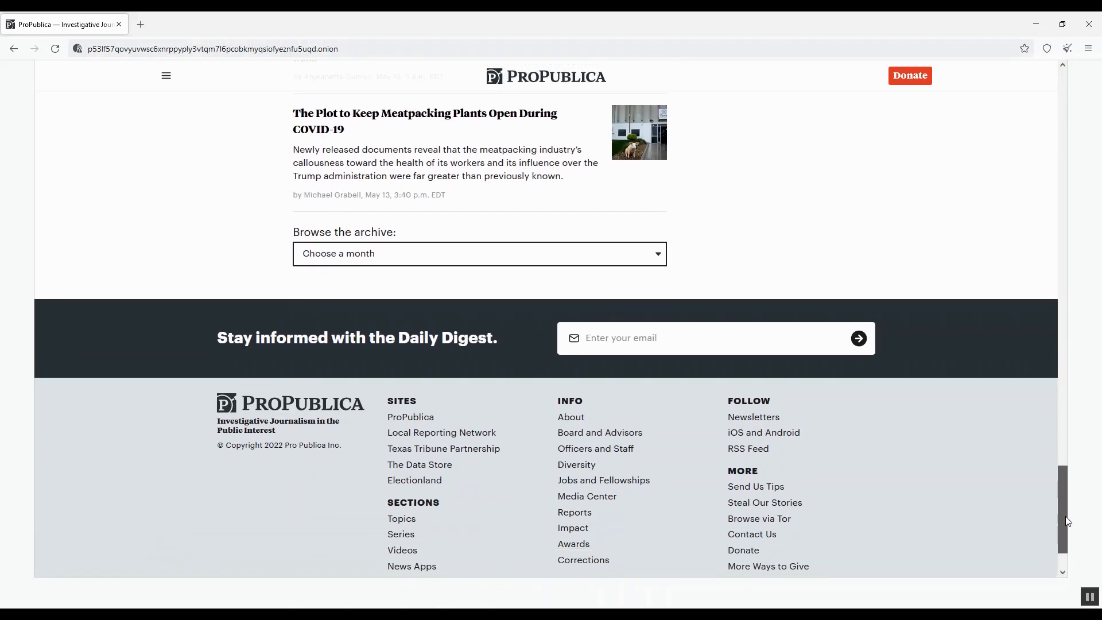
scroll(down, 3)
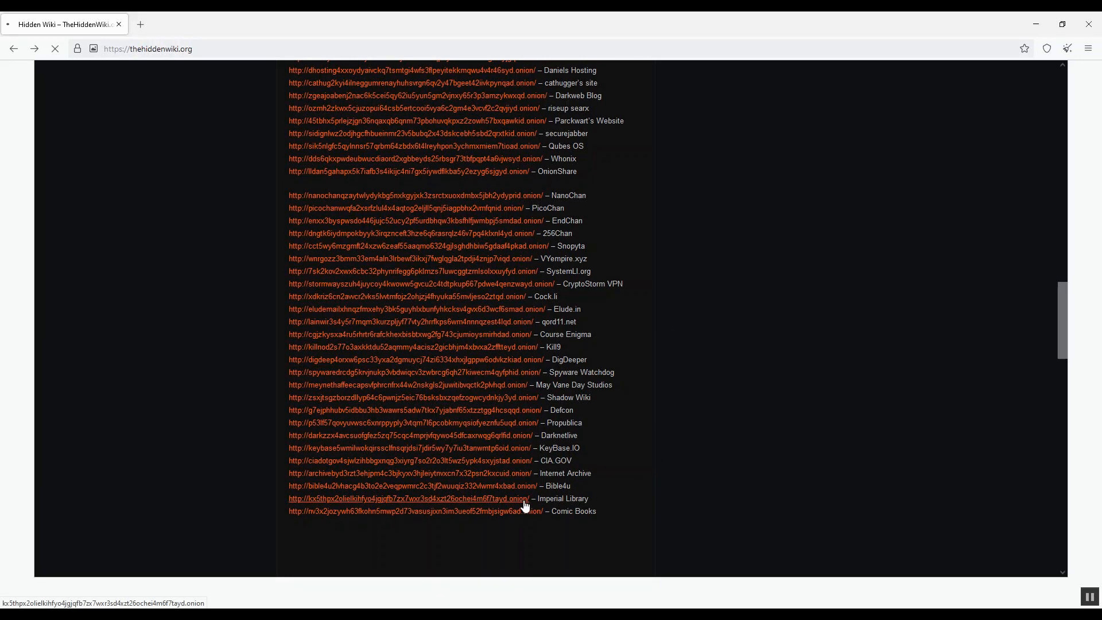
Open the Imperial Library onion site and browse the first page of books tagged mystery
click(403, 498)
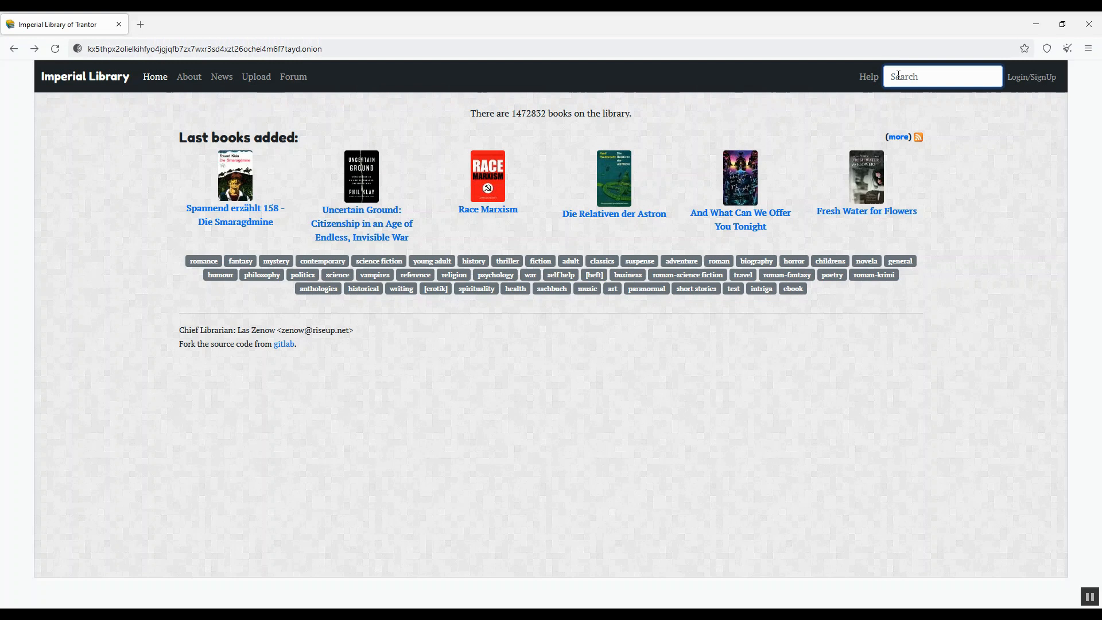
click(276, 261)
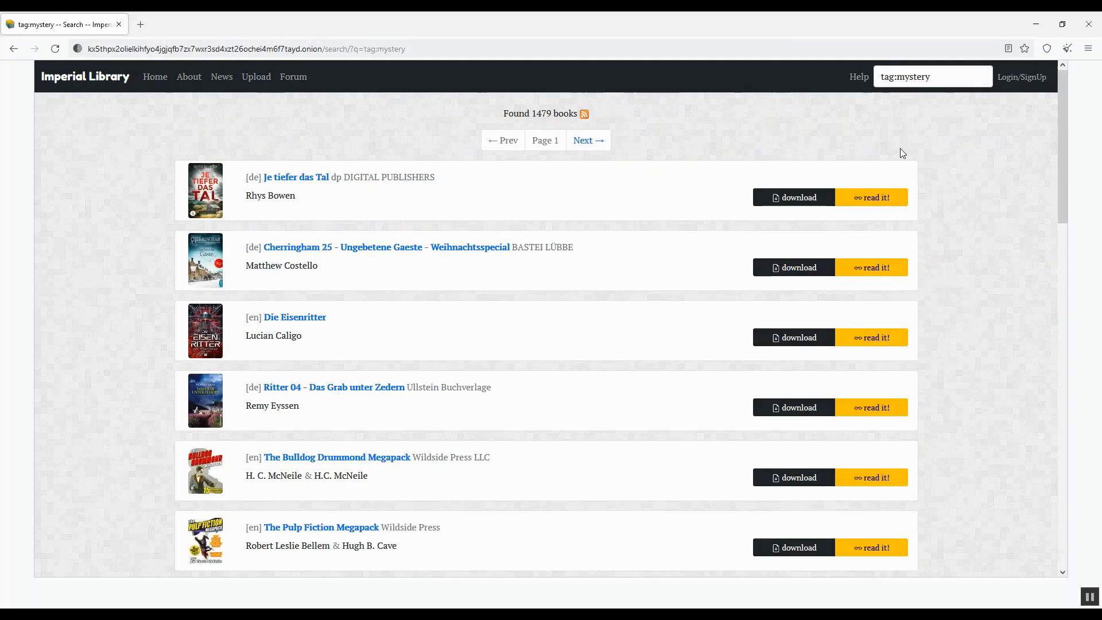
scroll(down, 3)
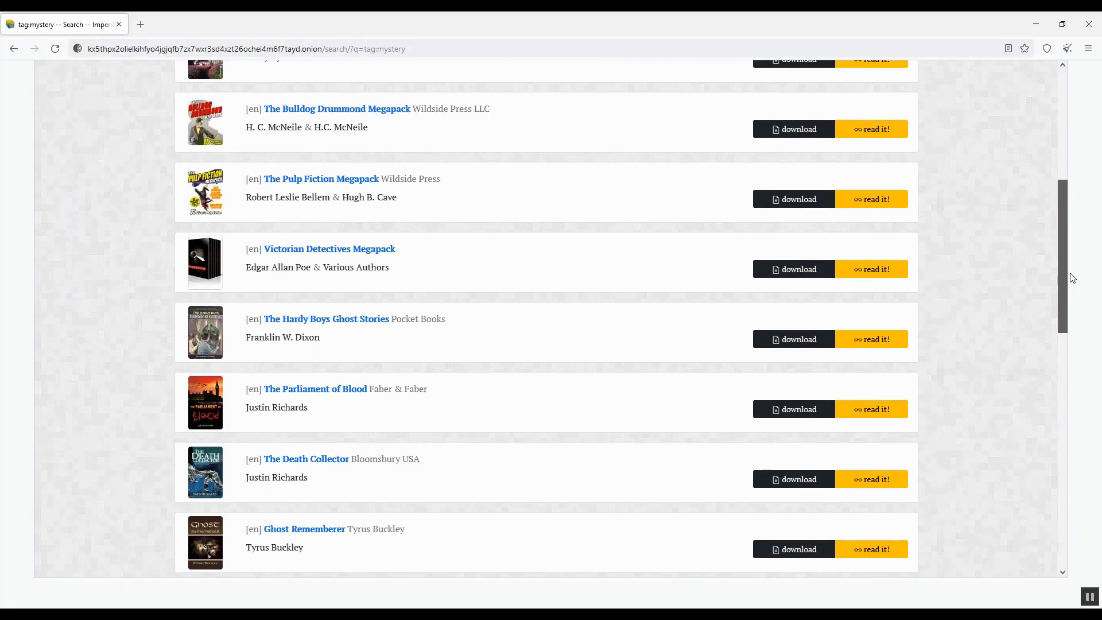
scroll(down, 3)
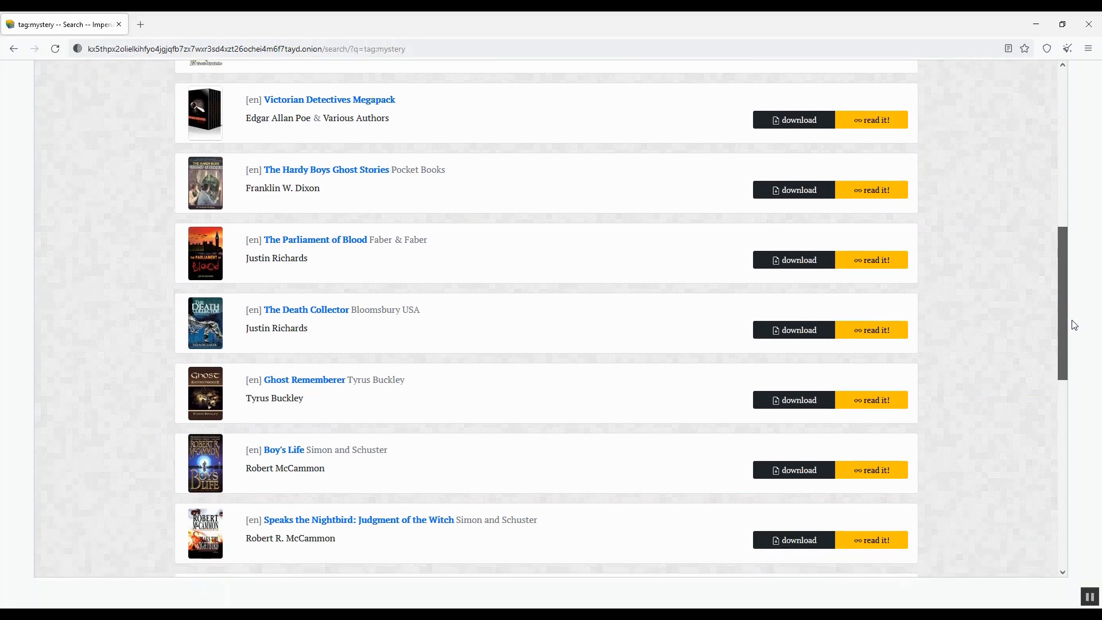
scroll(down, 3)
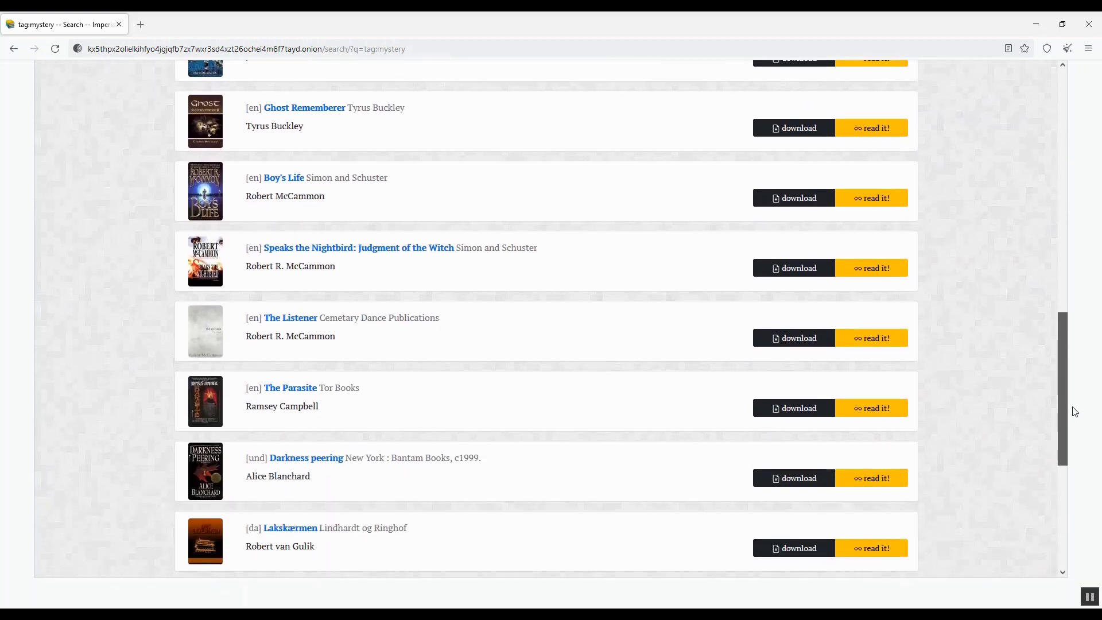
scroll(down, 3)
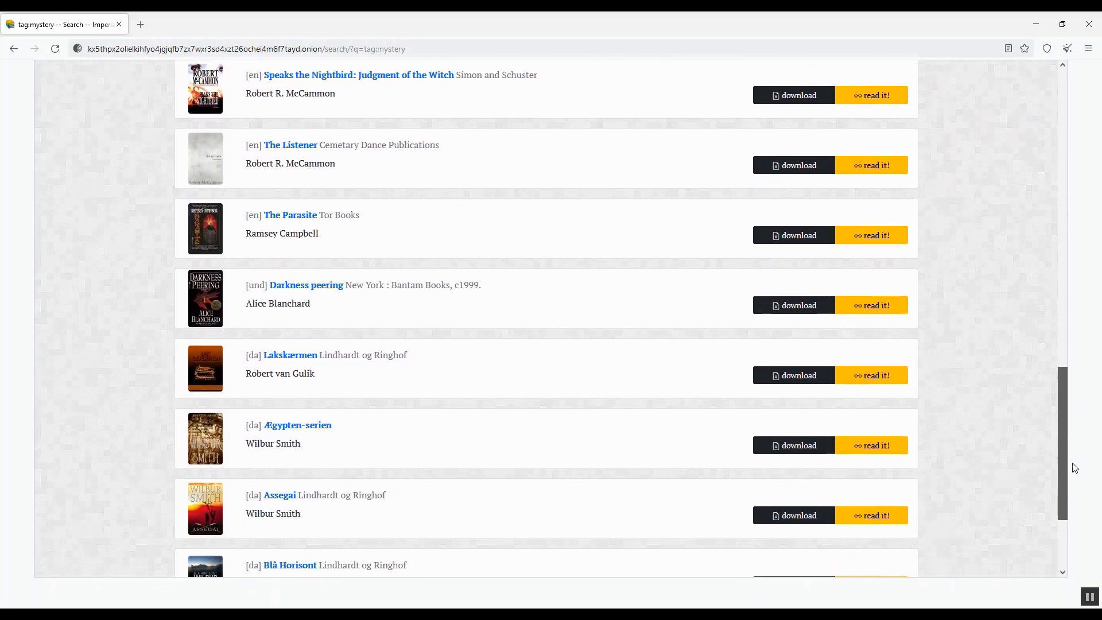
scroll(down, 3)
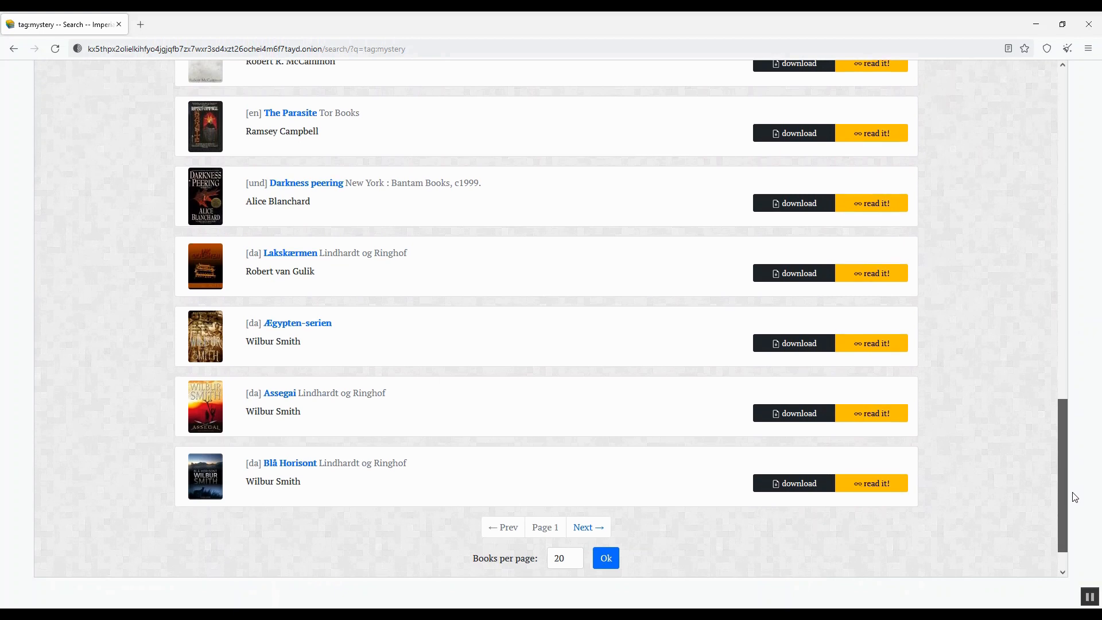
scroll(up, 3)
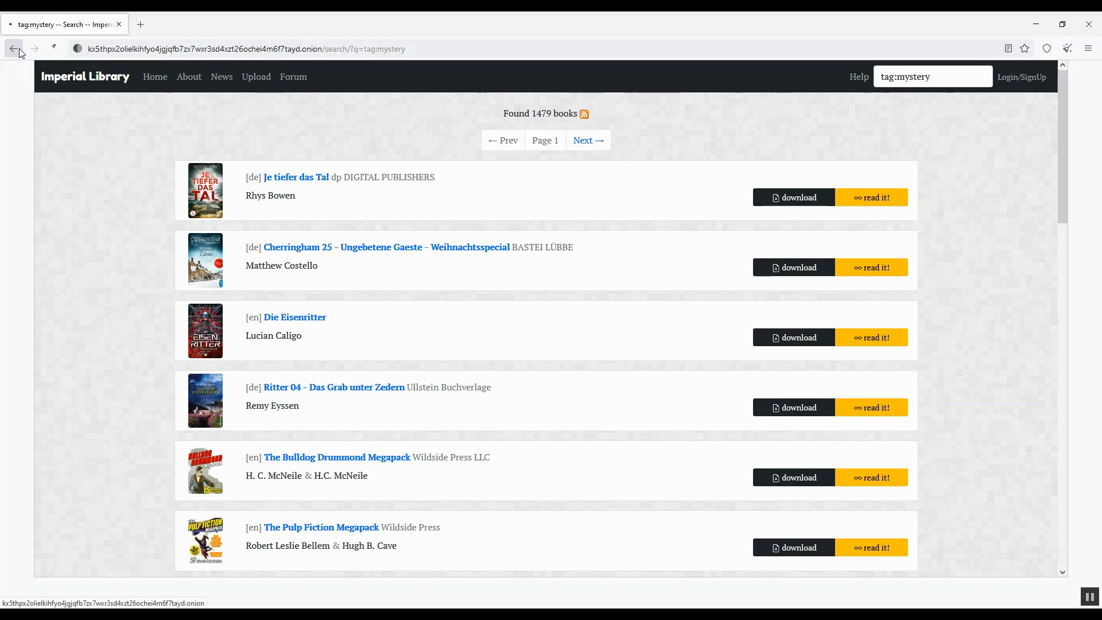
Browse the books tagged classics, then return to the Imperial Library home page
click(14, 49)
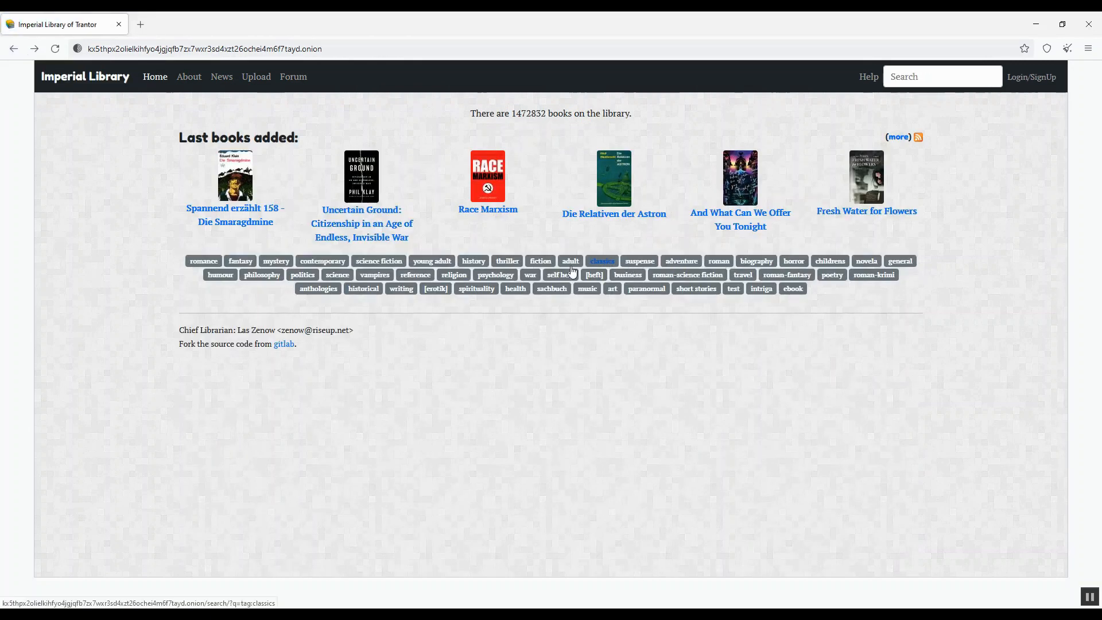
mouse_move(668, 325)
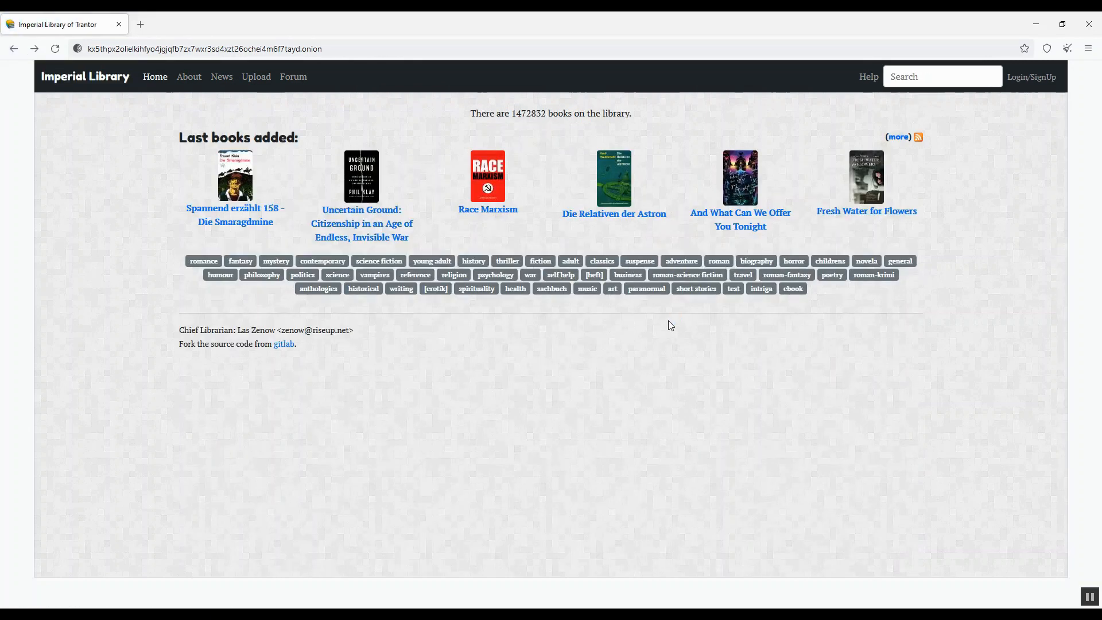
click(600, 261)
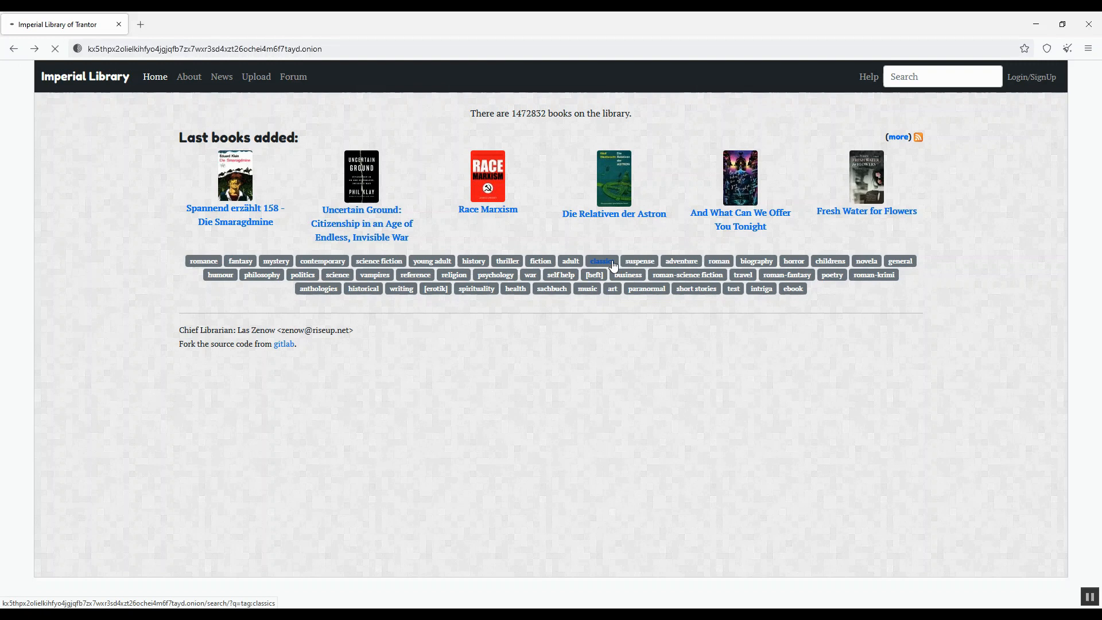
click(600, 260)
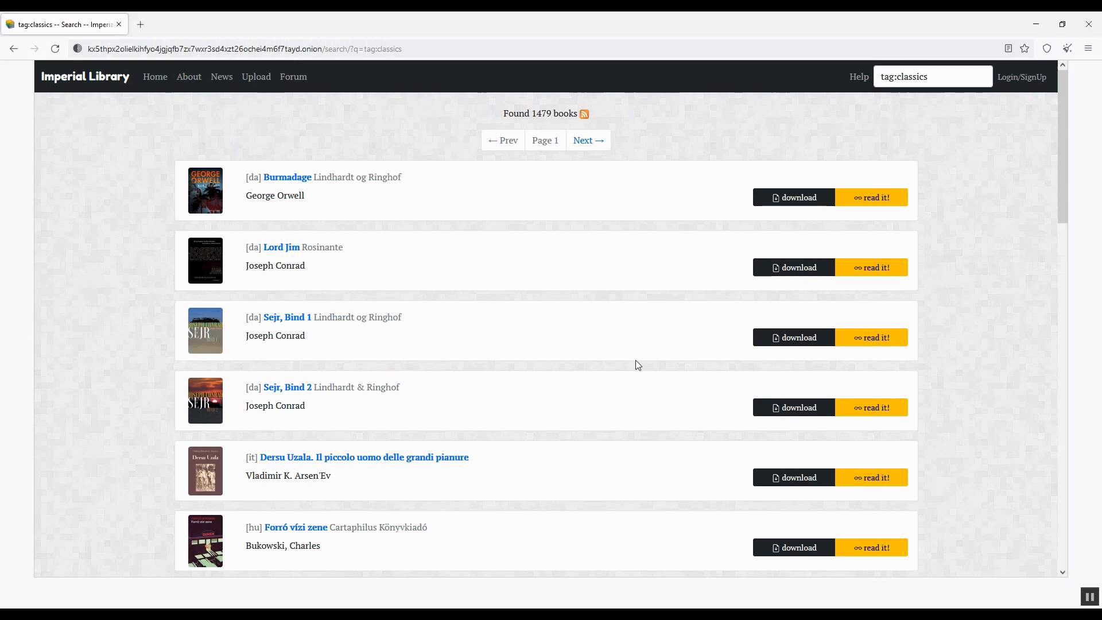
scroll(down, 3)
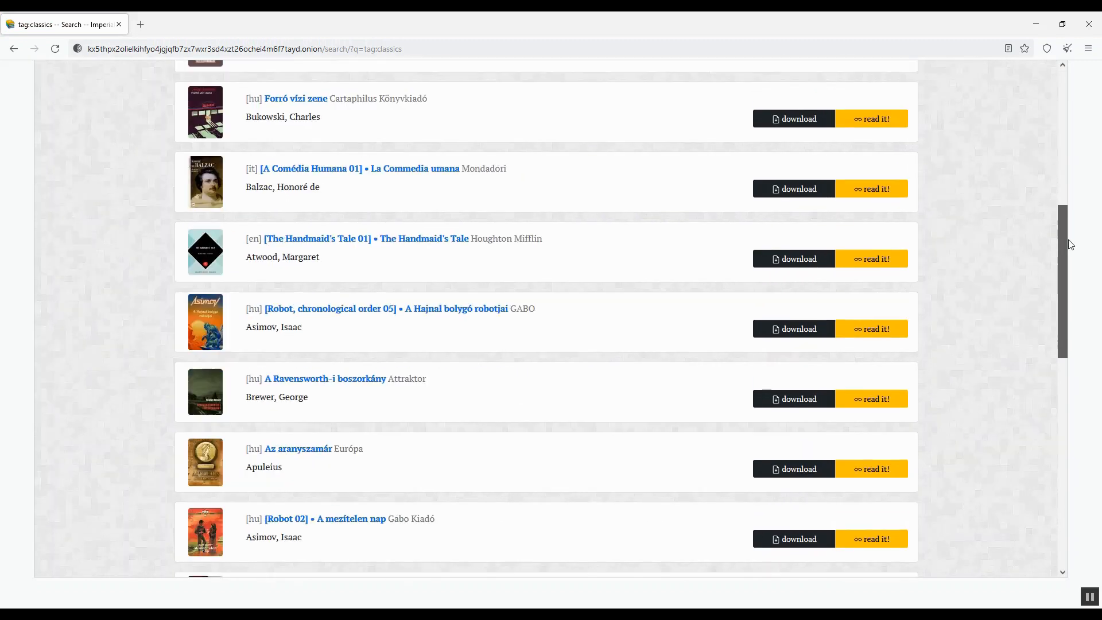
scroll(down, 3)
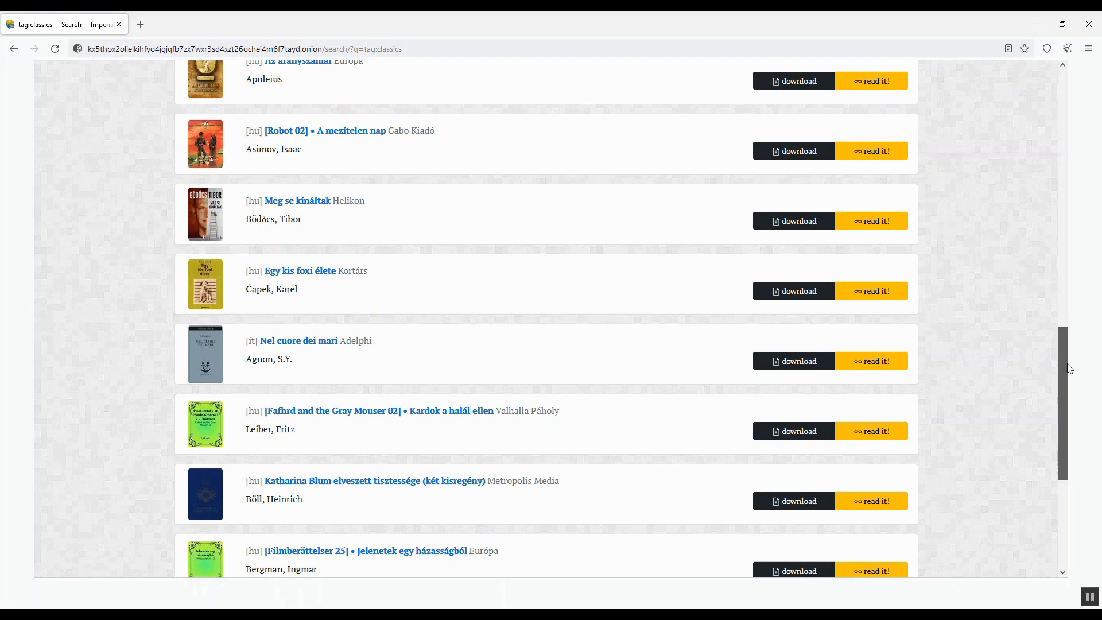
scroll(up, 3)
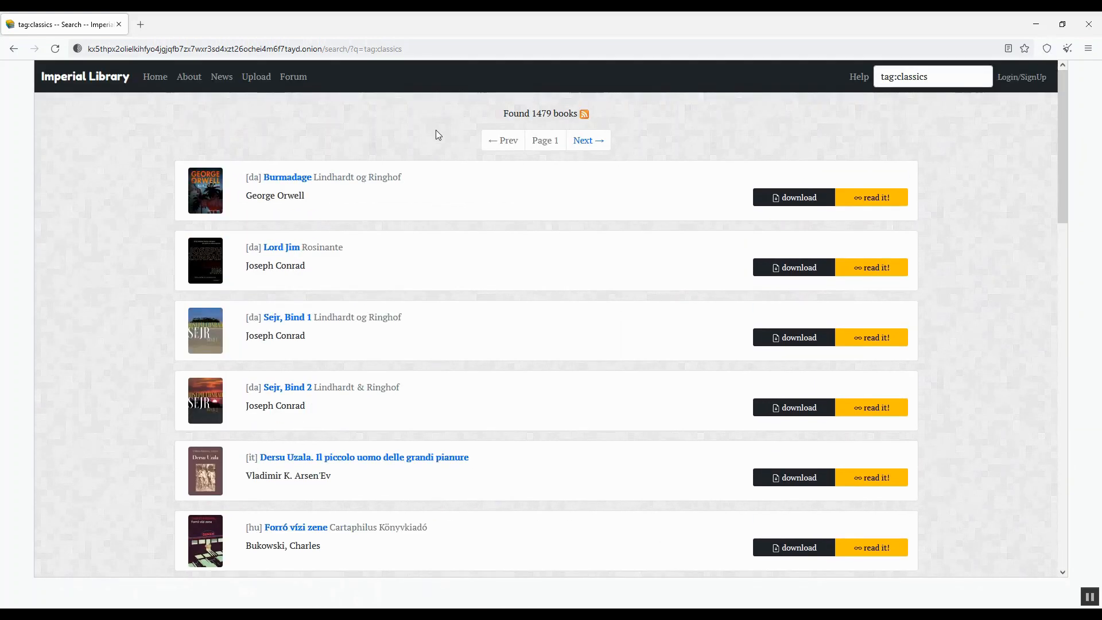
click(154, 77)
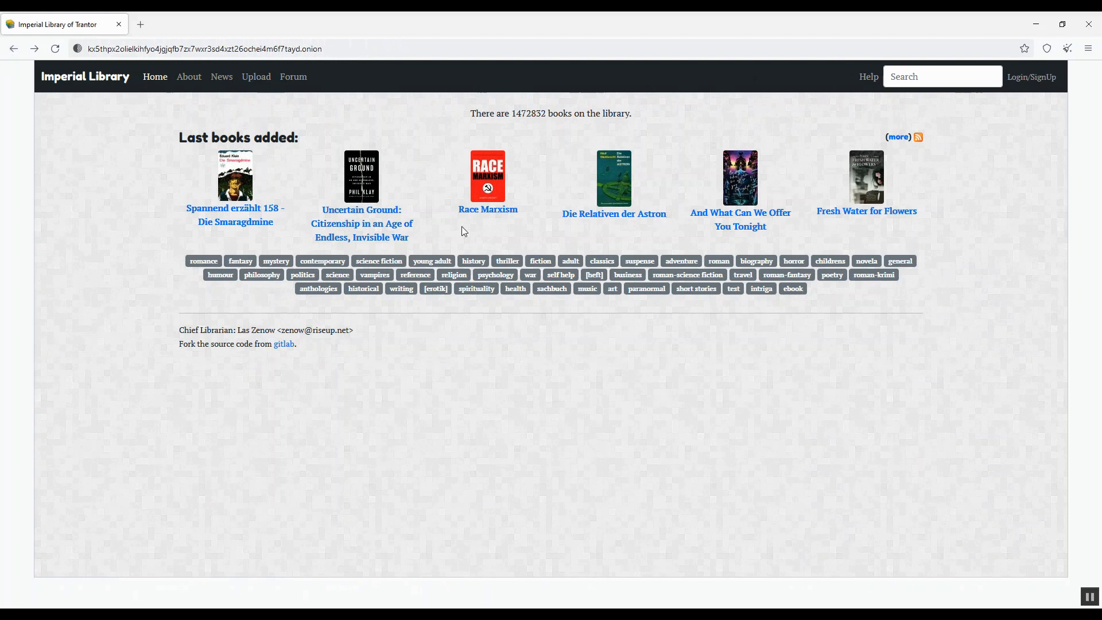
mouse_move(842, 300)
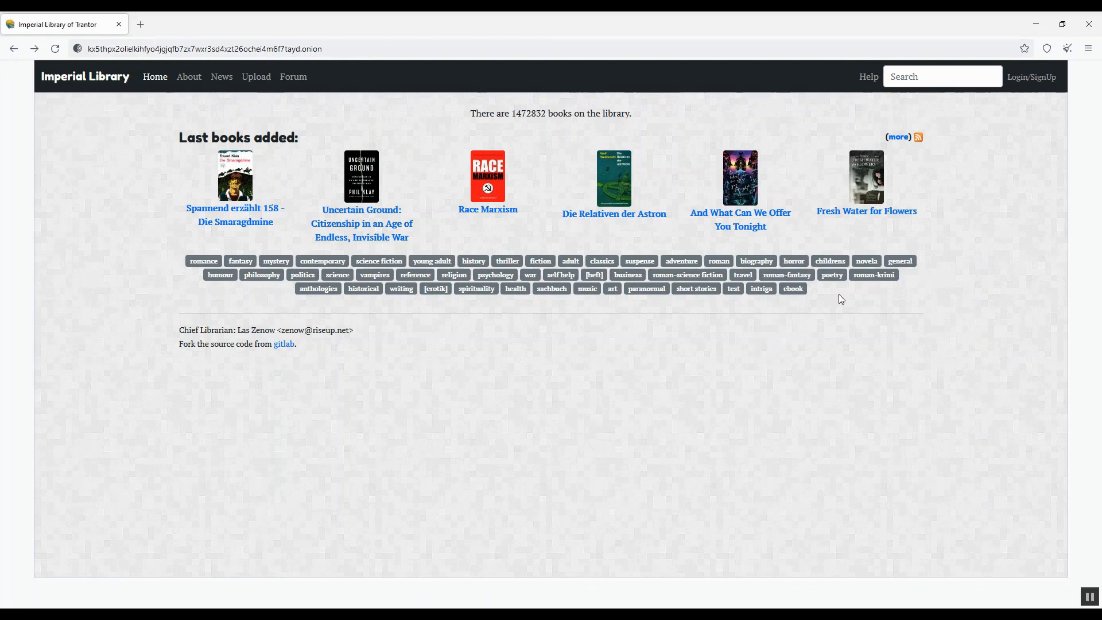
Search the library for 'you can negotiate anything' and request the download of Herb Cohen's book
text(you)
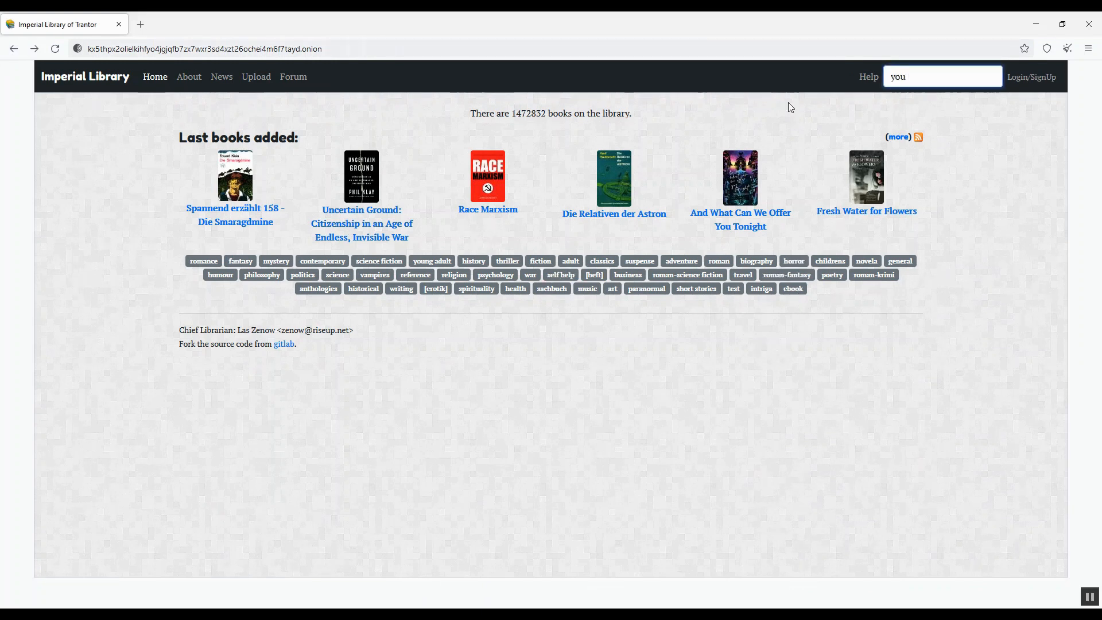
text(can ne)
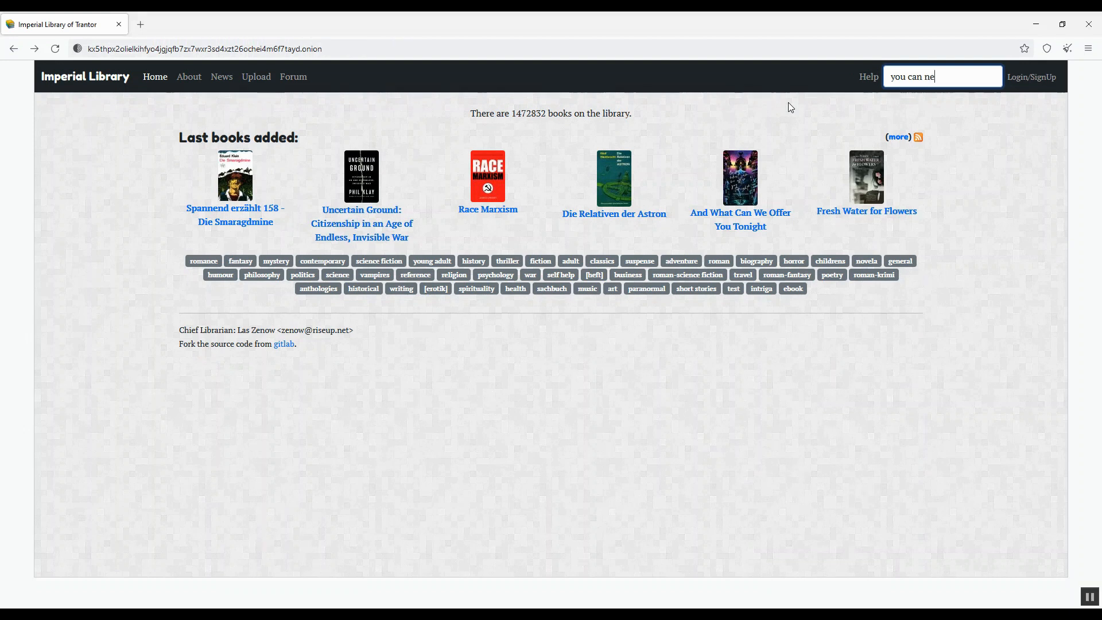
text(goti)
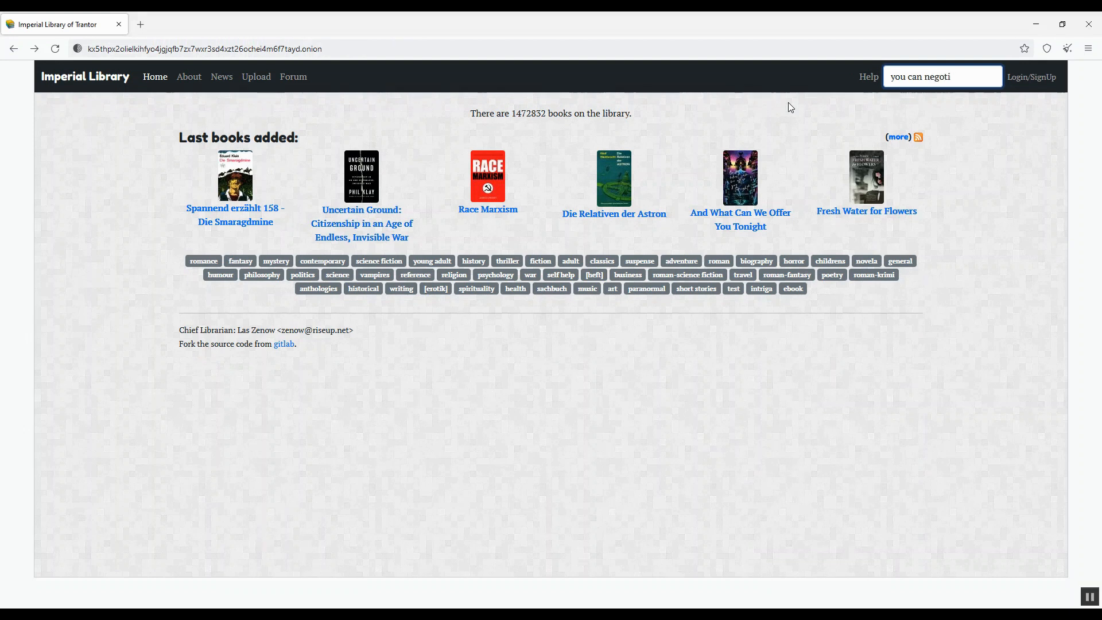
text(ate anything)
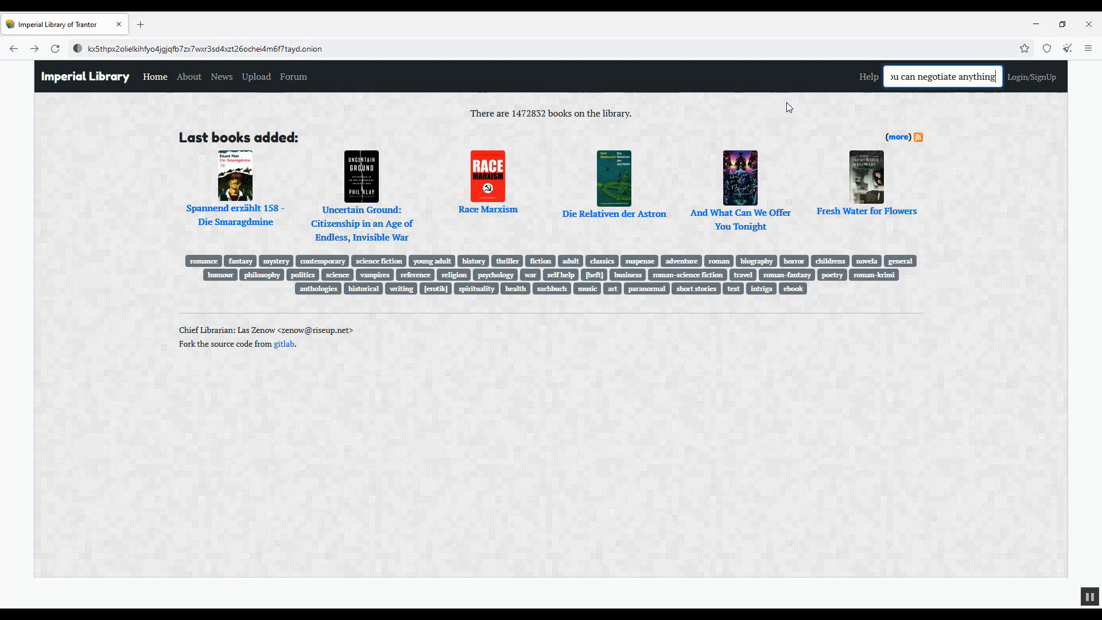
key(Return)
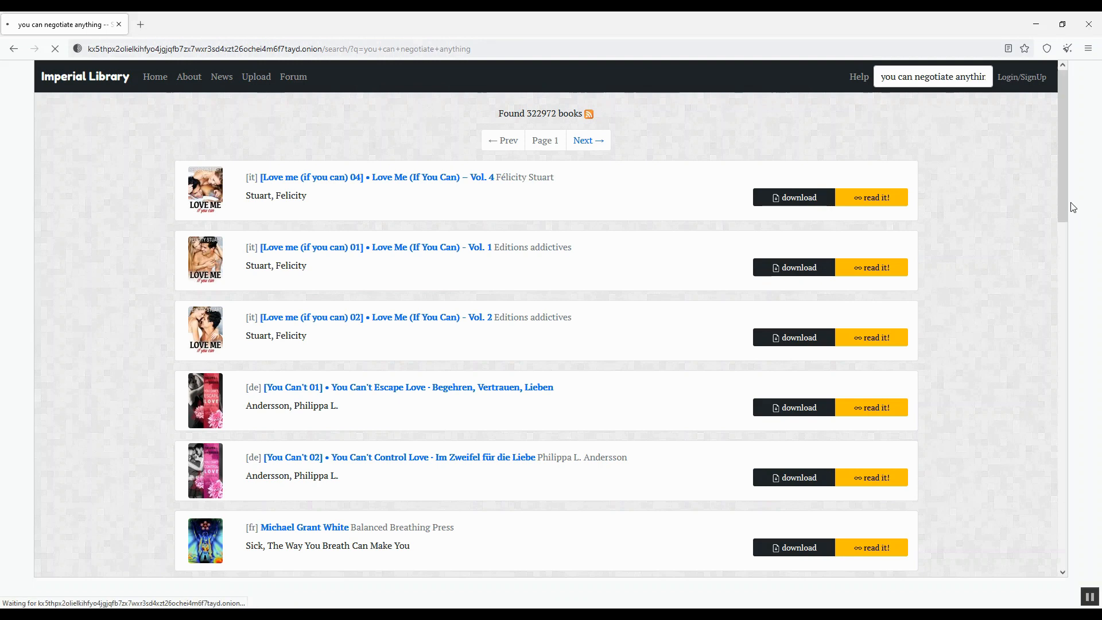
scroll(down, 3)
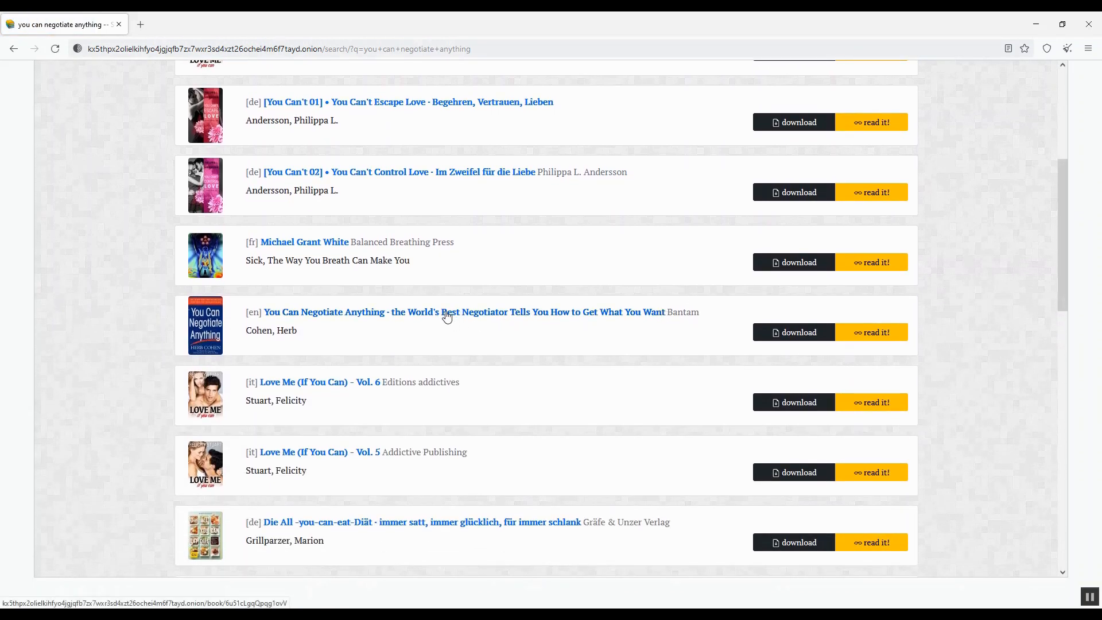
mouse_move(606, 316)
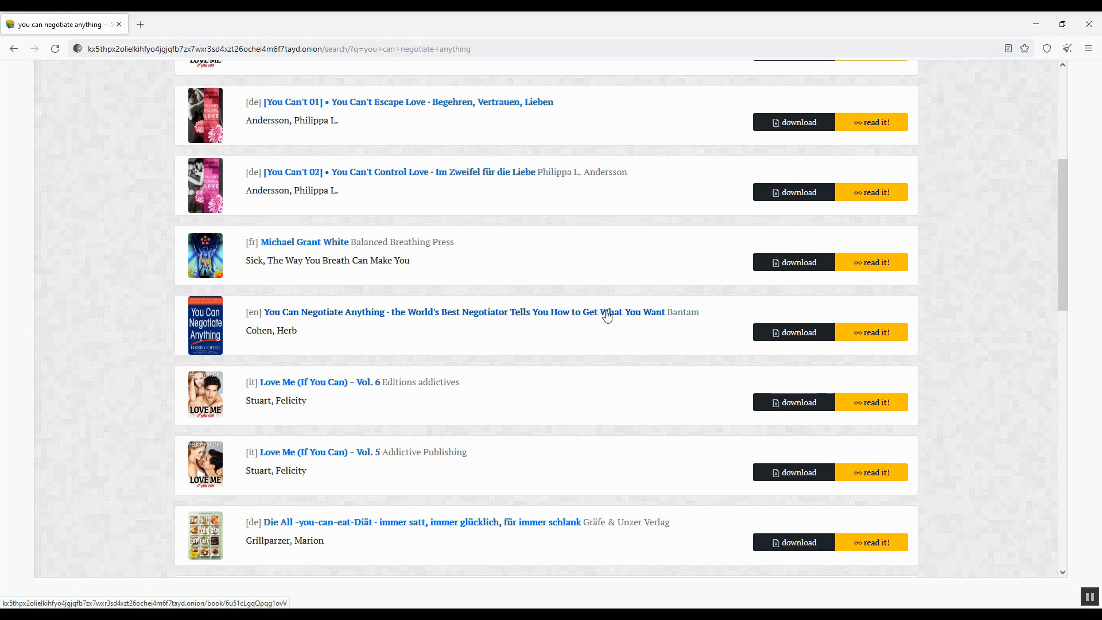
click(794, 332)
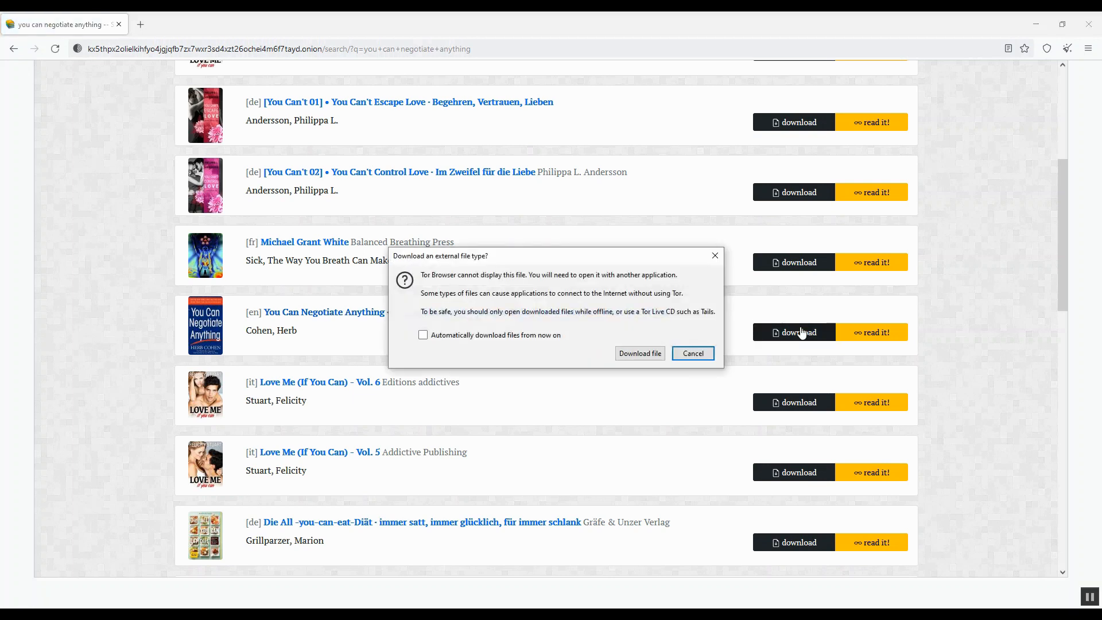
mouse_move(422, 299)
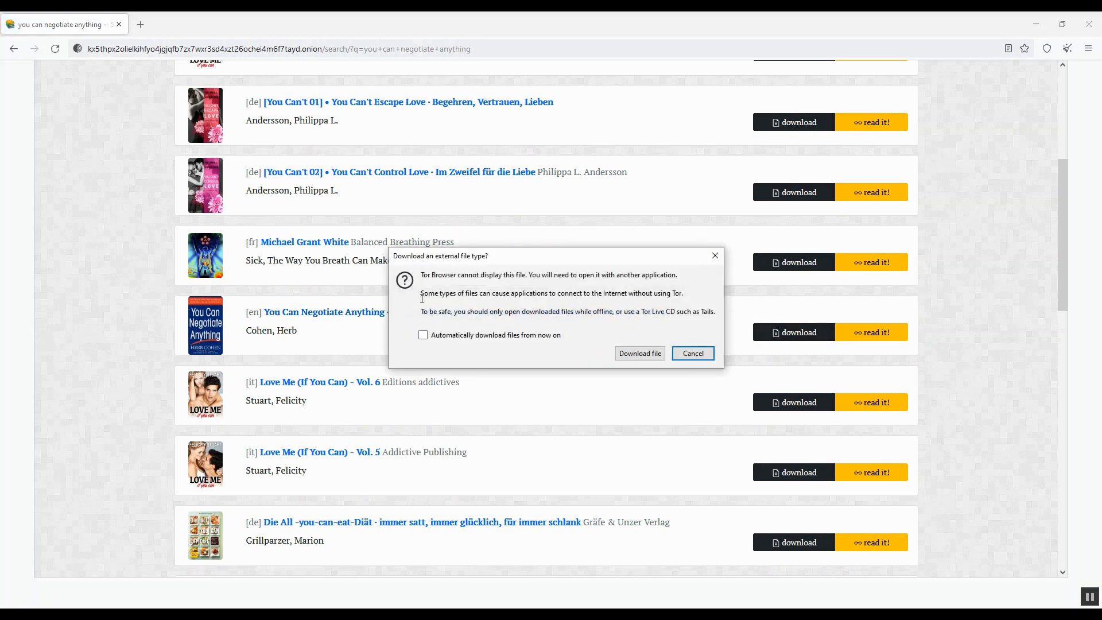
mouse_move(645, 403)
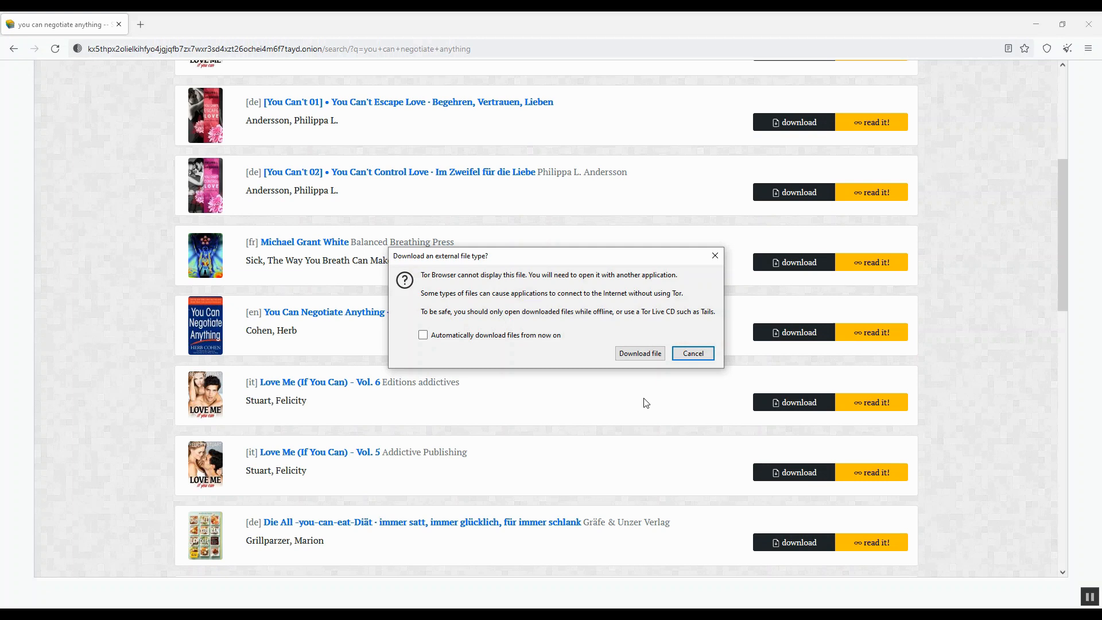
mouse_move(775, 360)
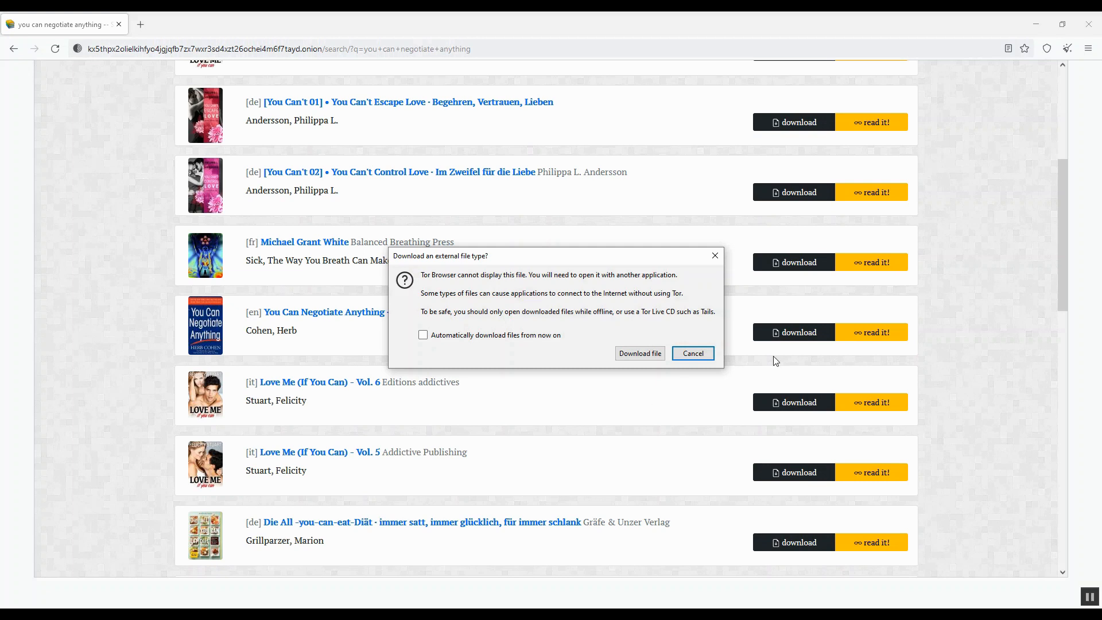
Cancel the external file download prompt and choose 'read it!' for the book instead
click(691, 353)
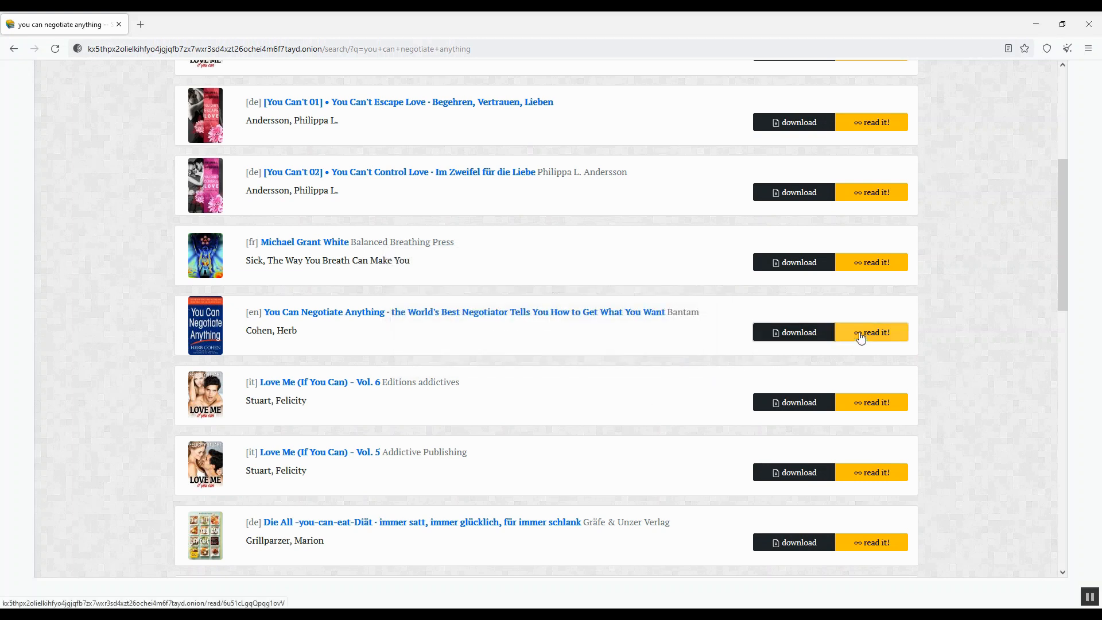
click(871, 332)
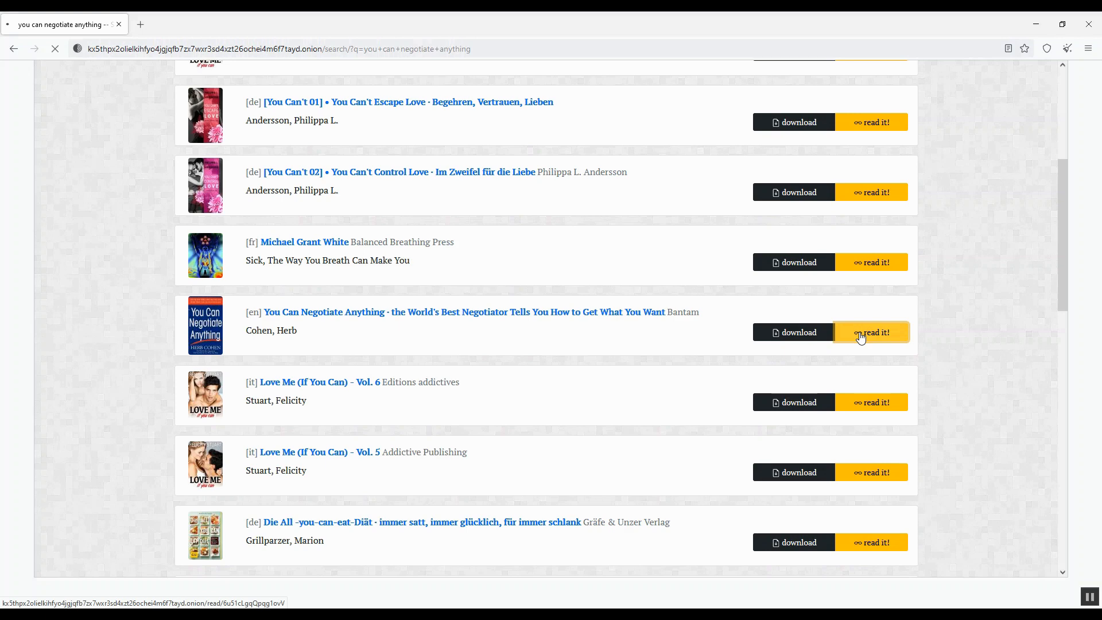
Load You Can Negotiate Anything in the online reader and scroll through chapter 1 and the index to the footer
click(871, 332)
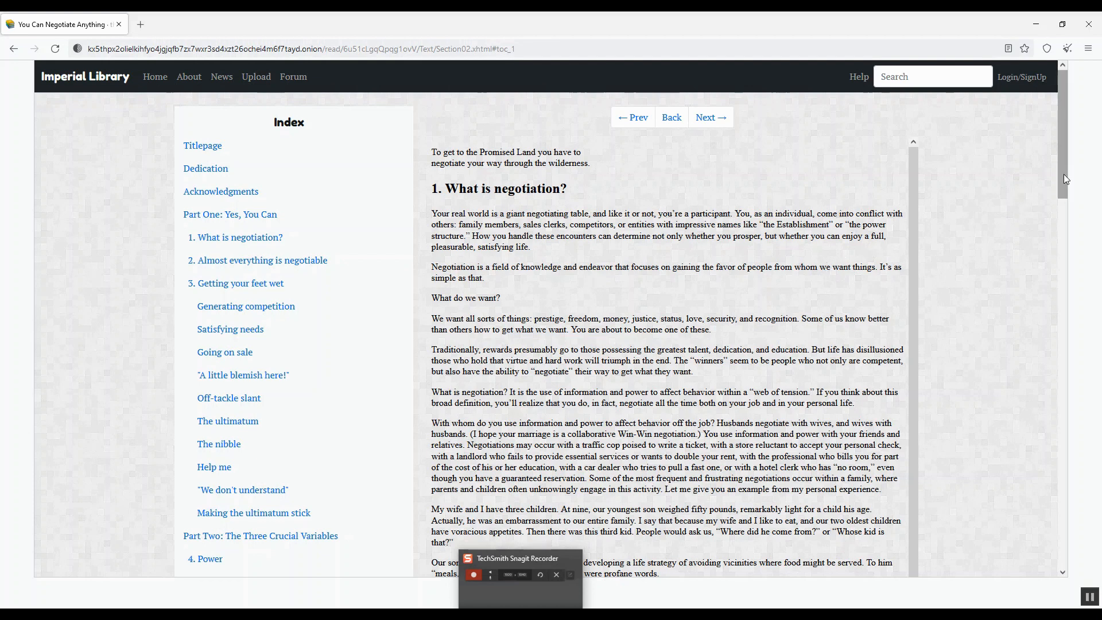
scroll(down, 3)
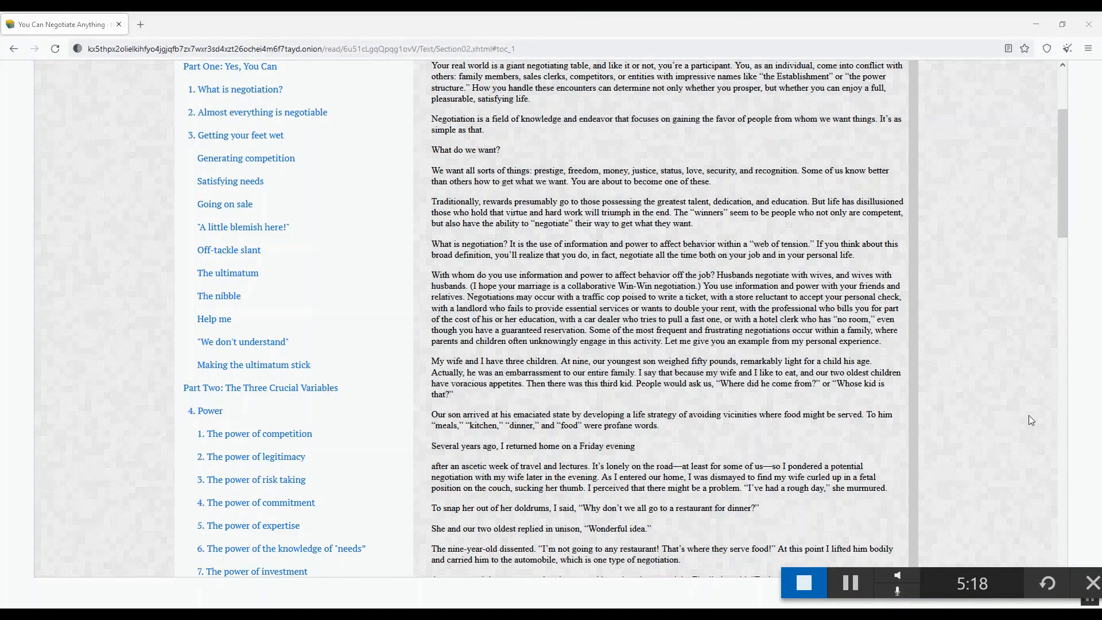
scroll(up, 3)
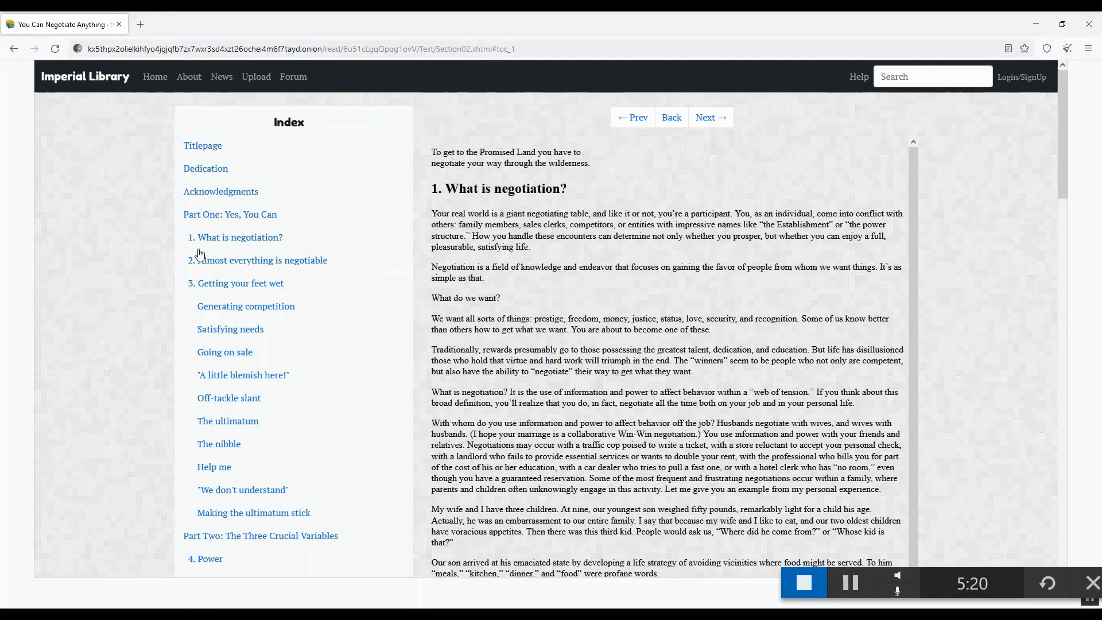
mouse_move(386, 550)
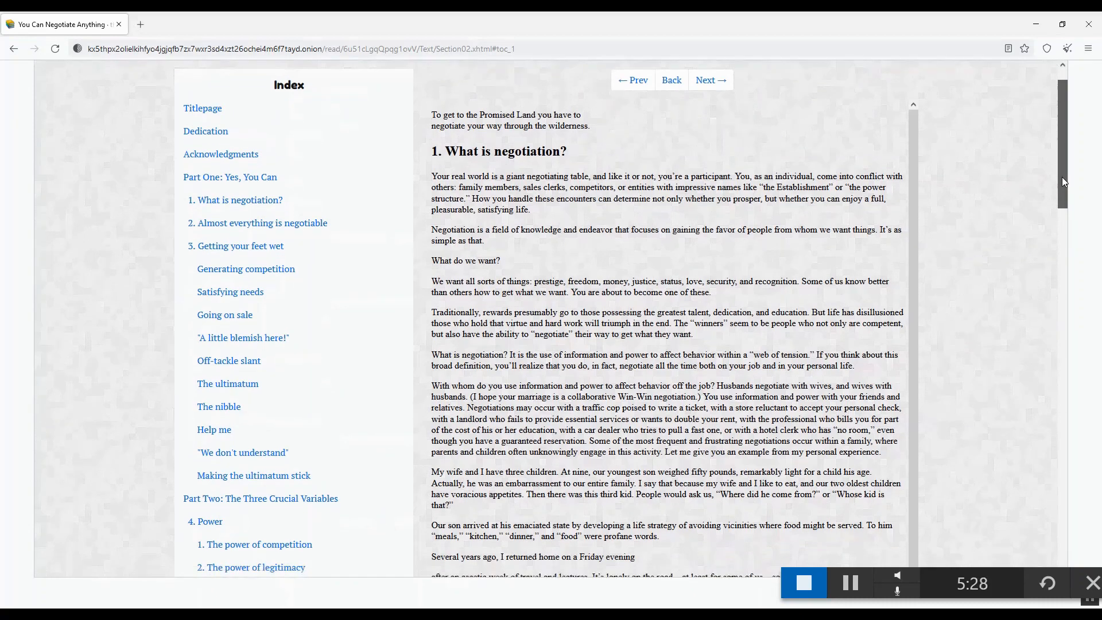
scroll(down, 3)
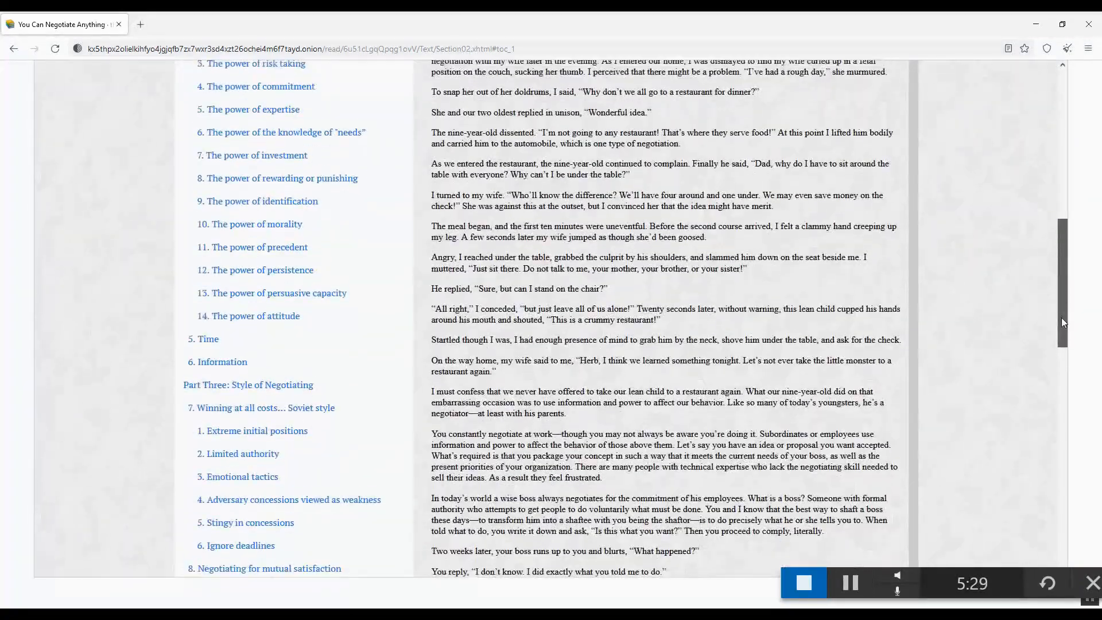
scroll(down, 3)
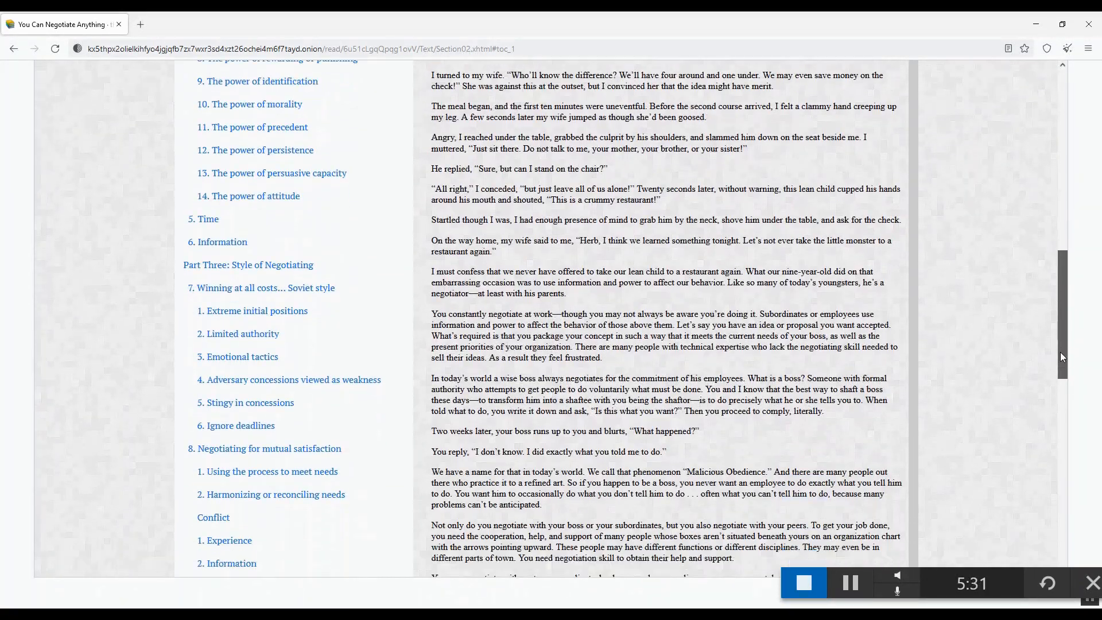
scroll(down, 3)
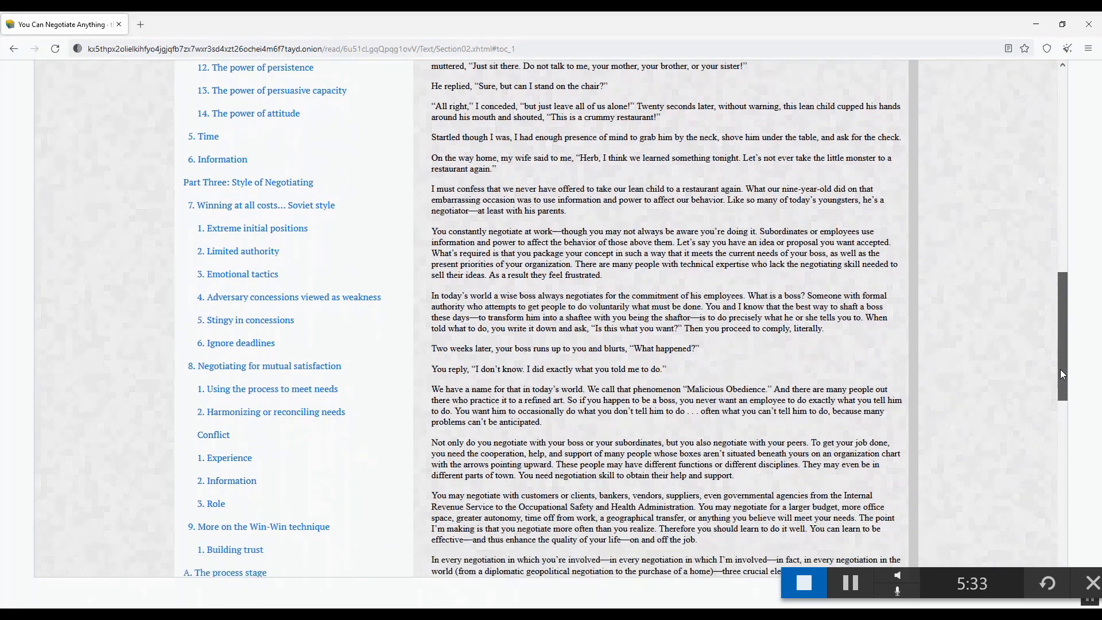
scroll(down, 3)
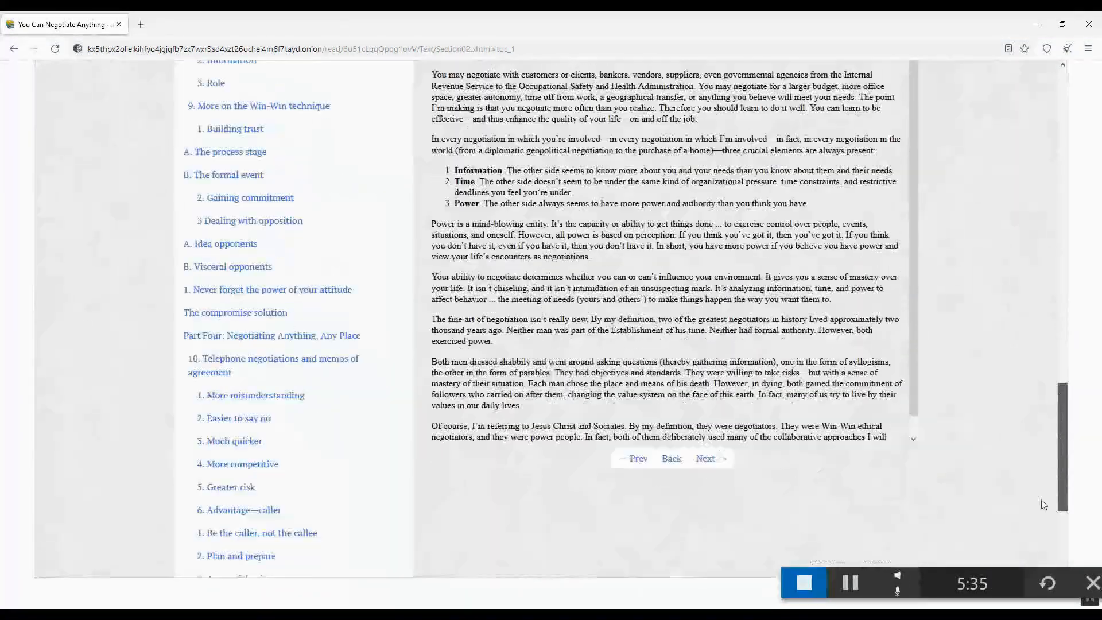
scroll(down, 3)
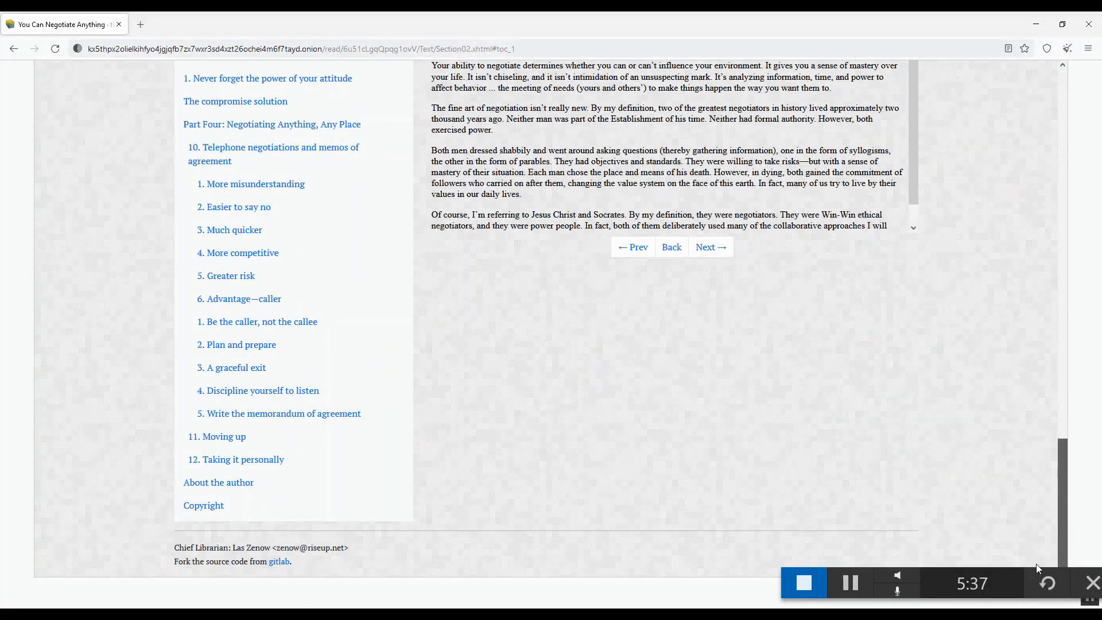
mouse_move(1060, 531)
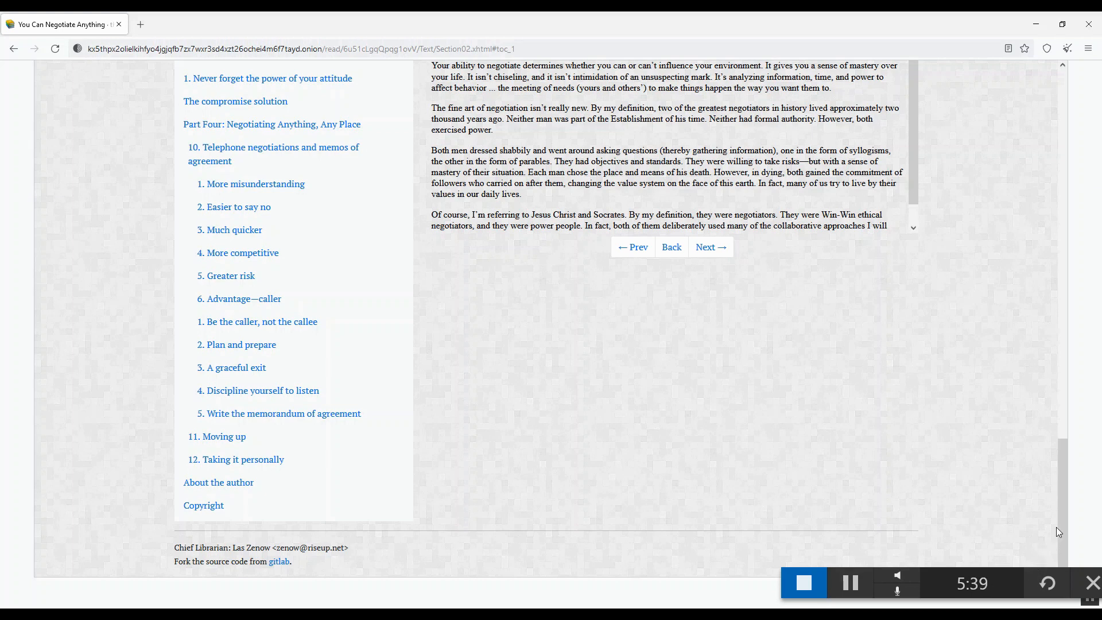